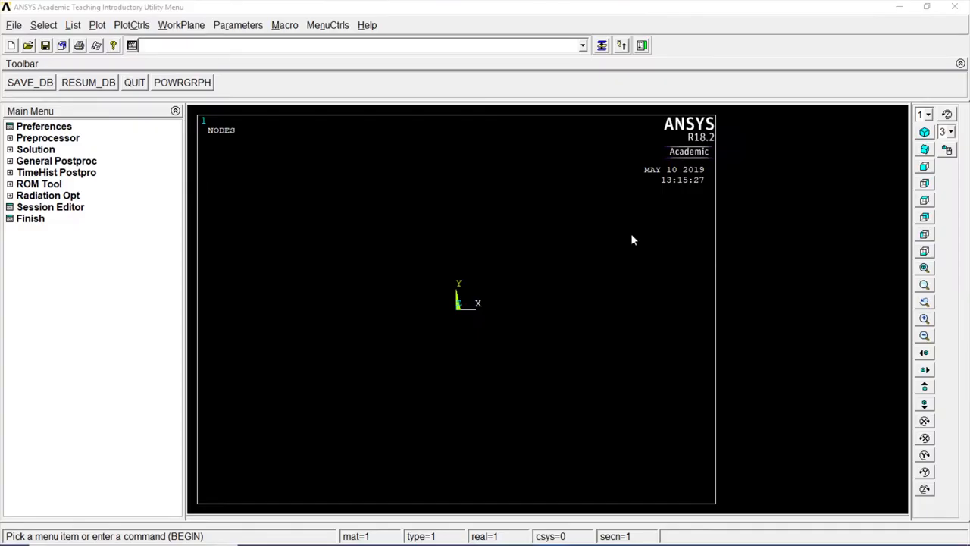
- Clear the database and start a new session without reading a file
click(14, 24)
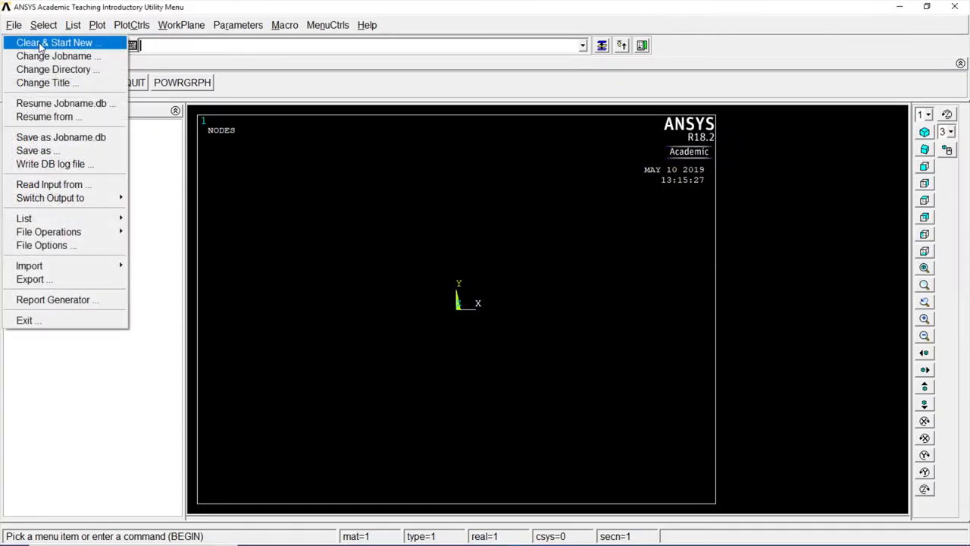
click(54, 43)
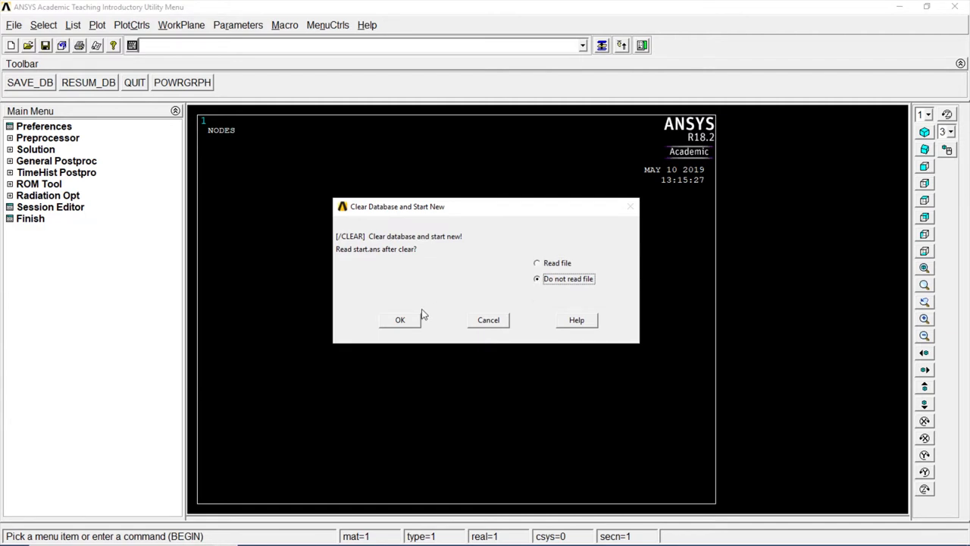
click(400, 318)
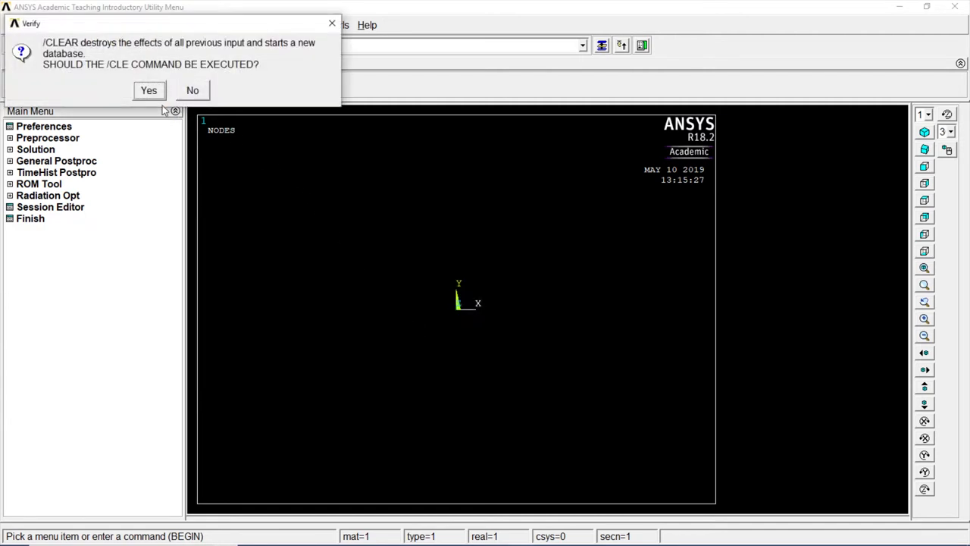
click(149, 91)
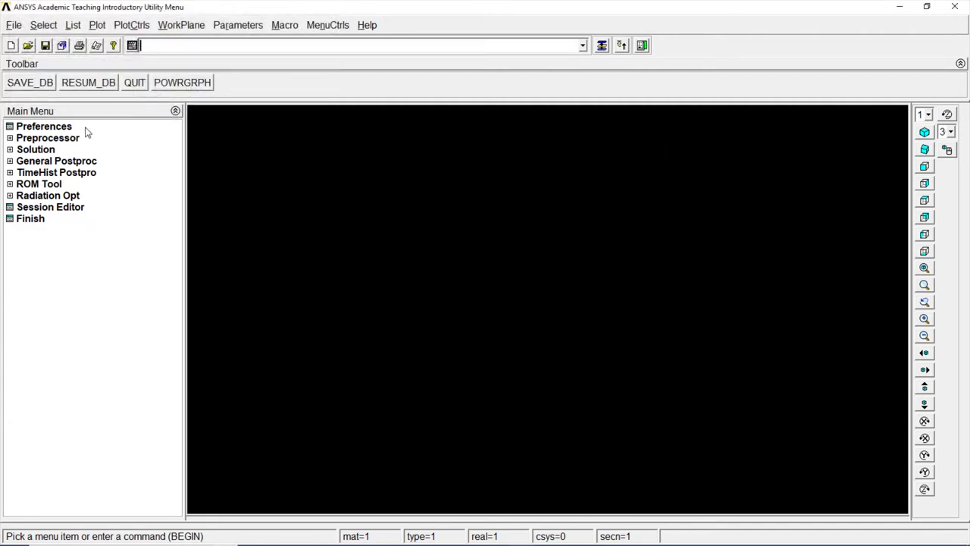
- Add Beam 2 node 188 (BEAM188) as element type 1
click(42, 126)
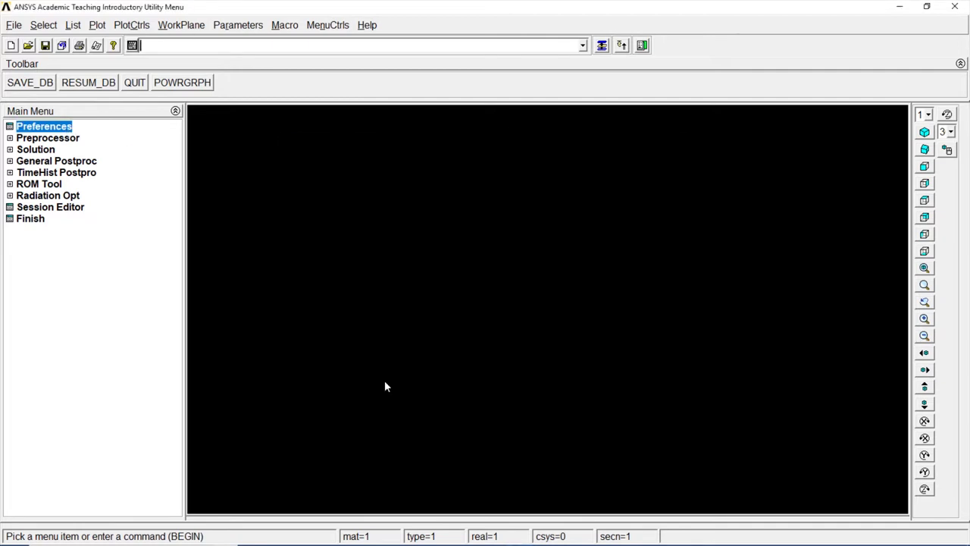
click(48, 137)
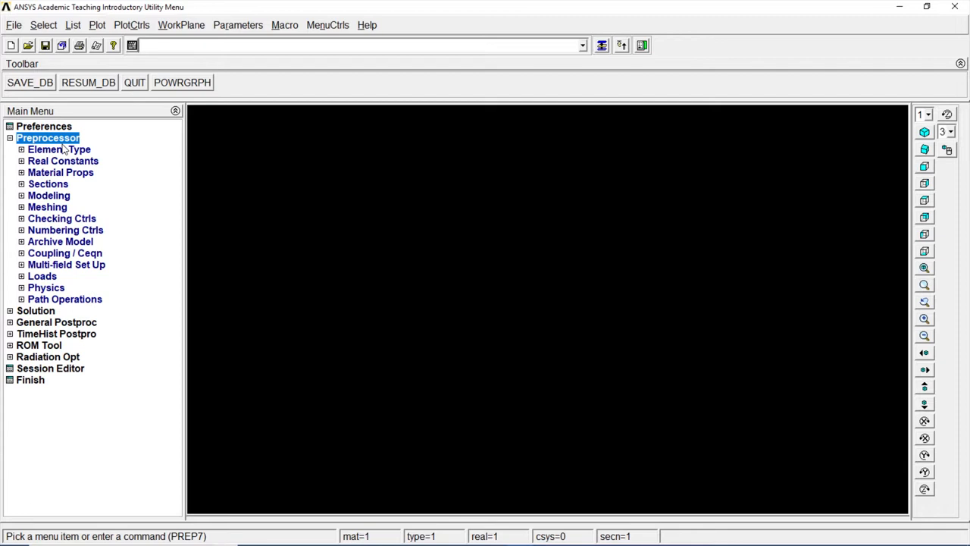
click(59, 149)
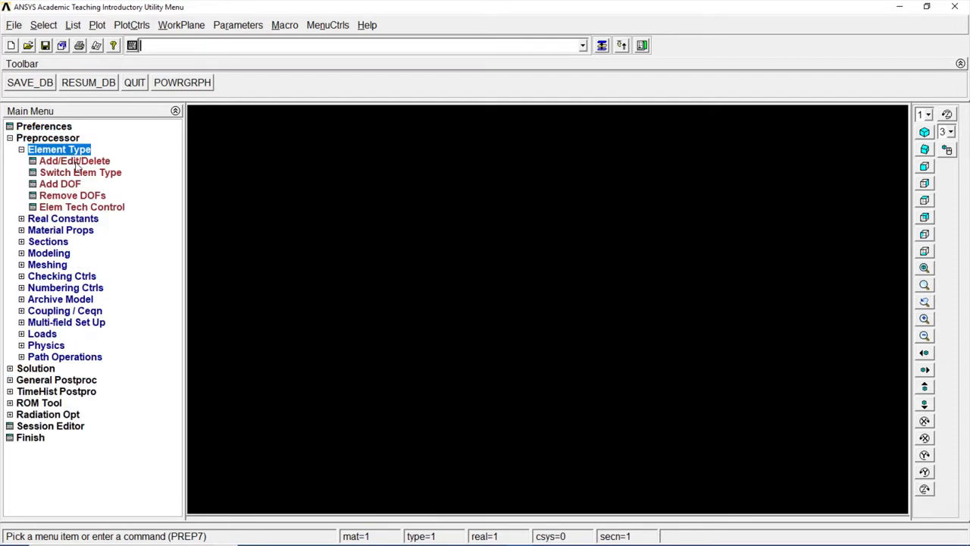
click(74, 161)
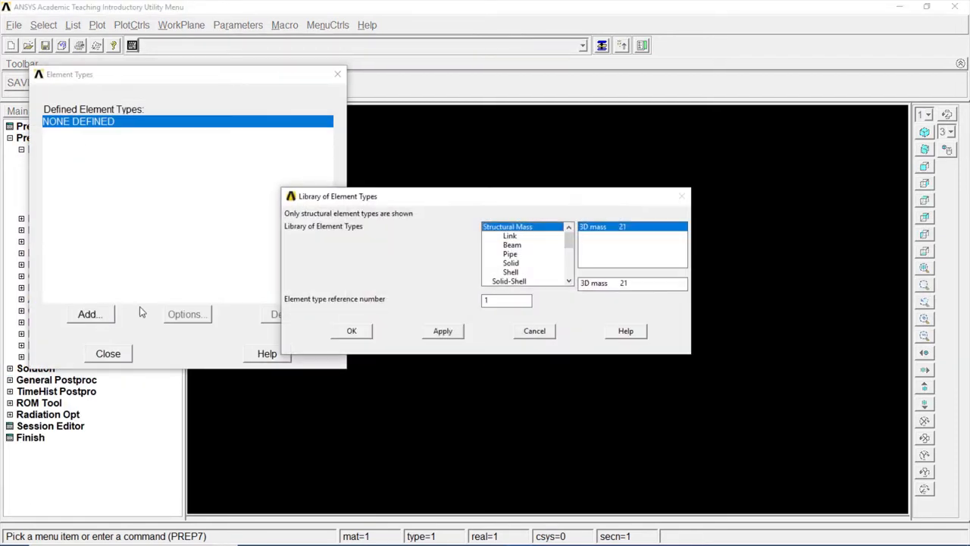
click(513, 244)
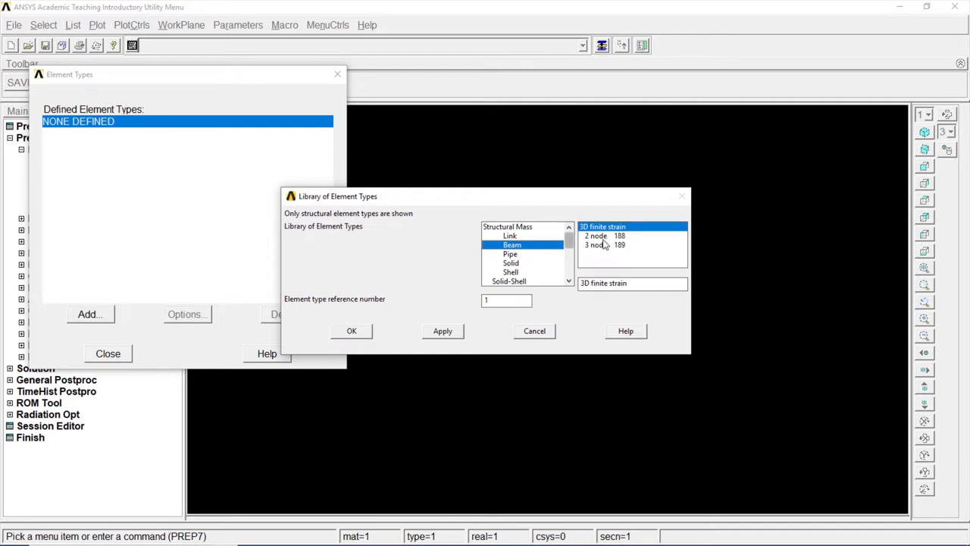
click(603, 236)
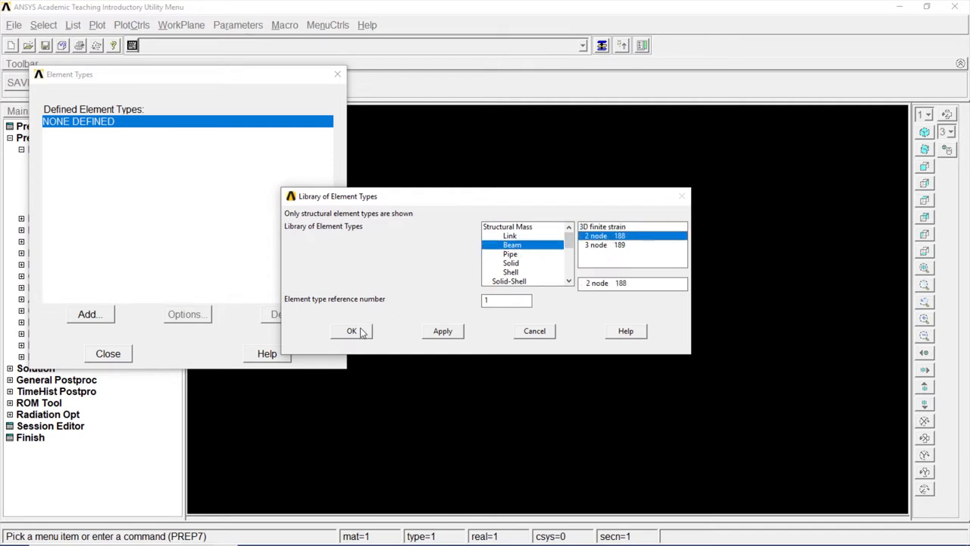
click(352, 330)
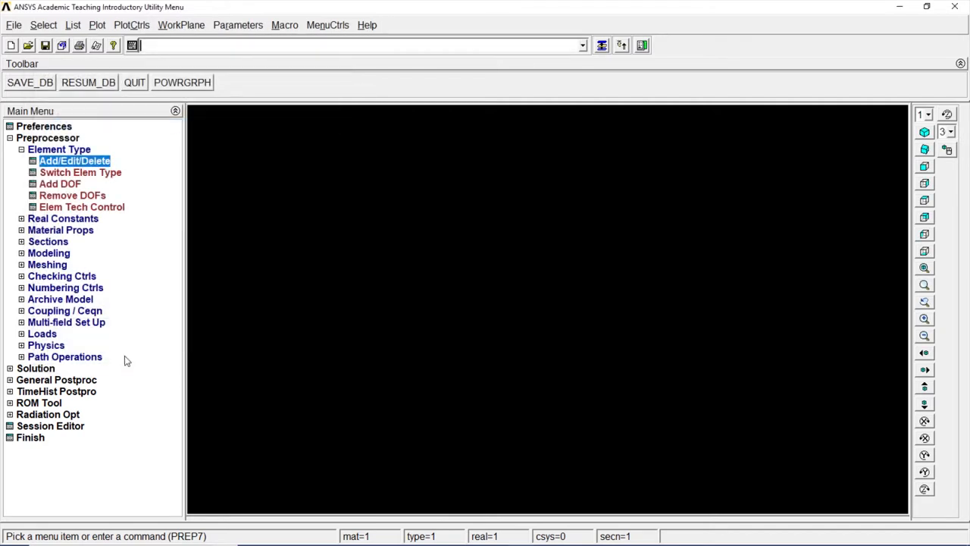
- Define material 1 as linear isotropic elastic with EX 2e5 and PRXY 0.3
click(61, 172)
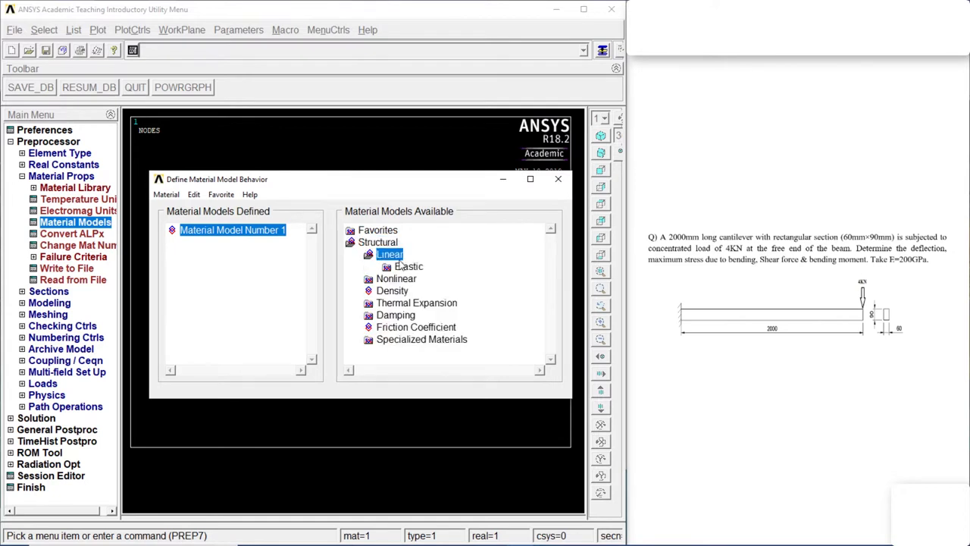
double_click(389, 255)
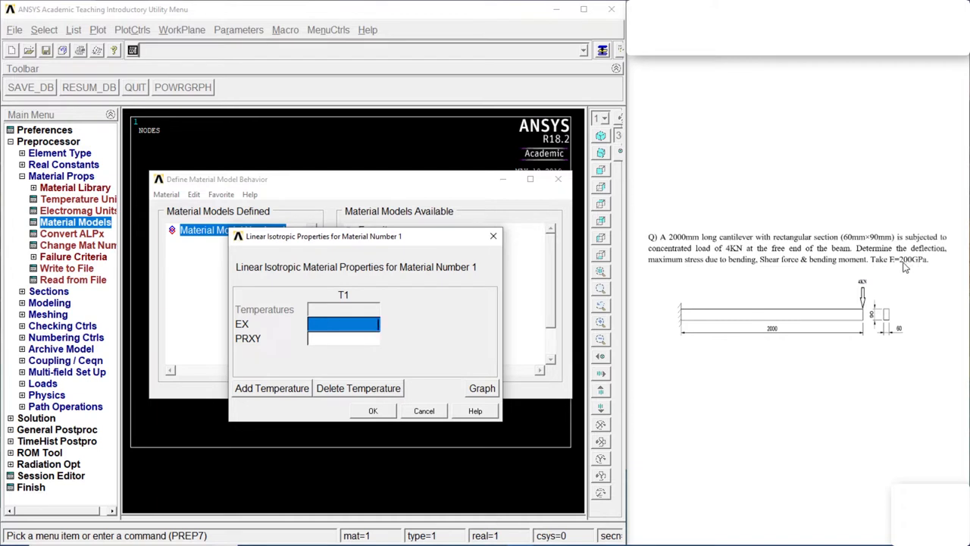
mouse_move(376, 337)
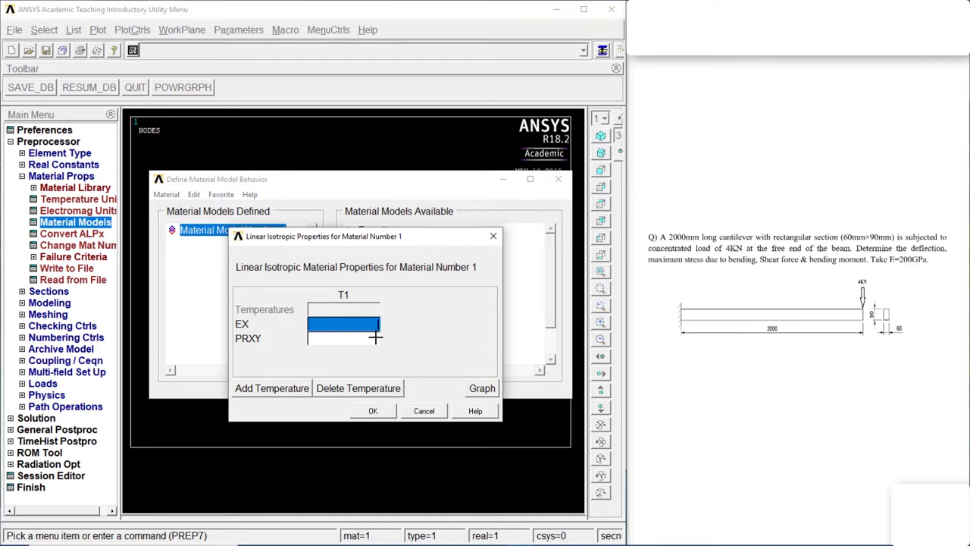
text(2)
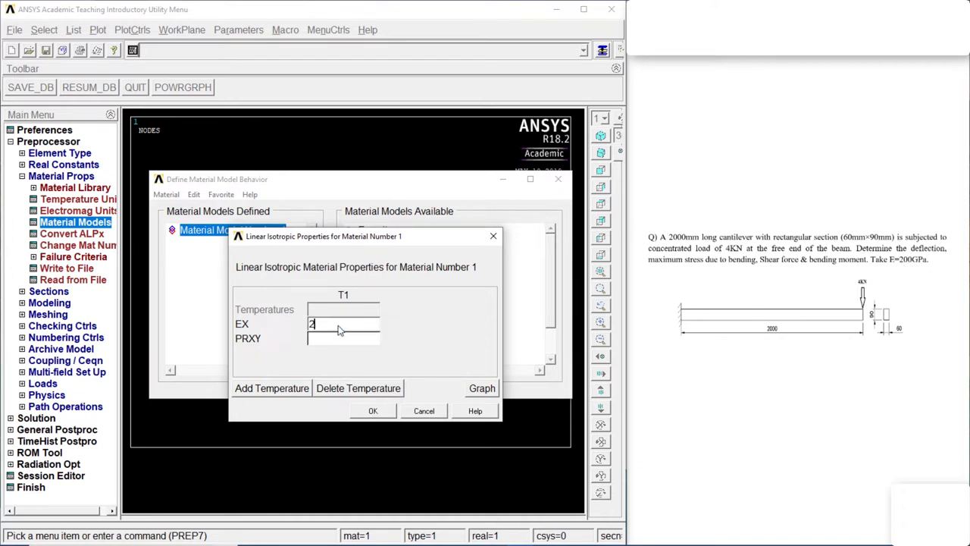
text(e5)
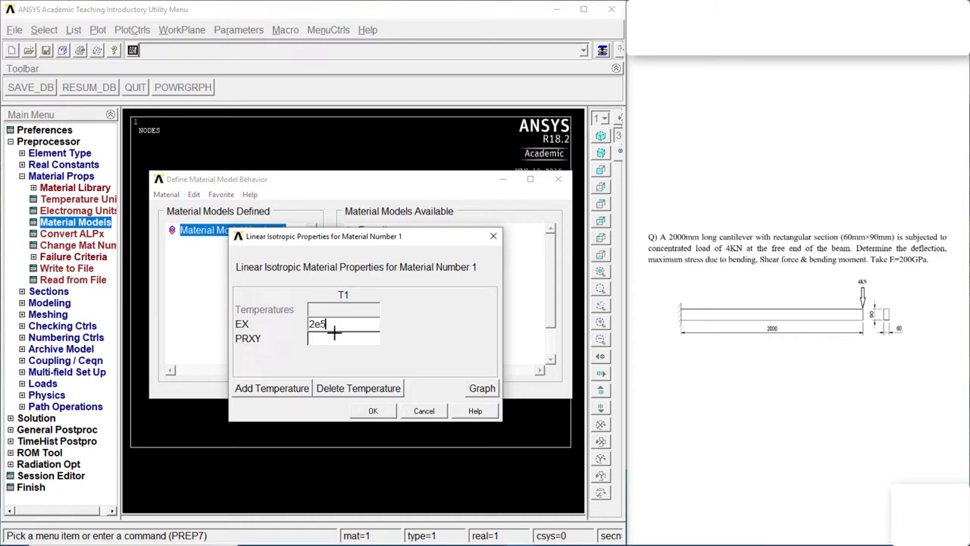
text(0.3)
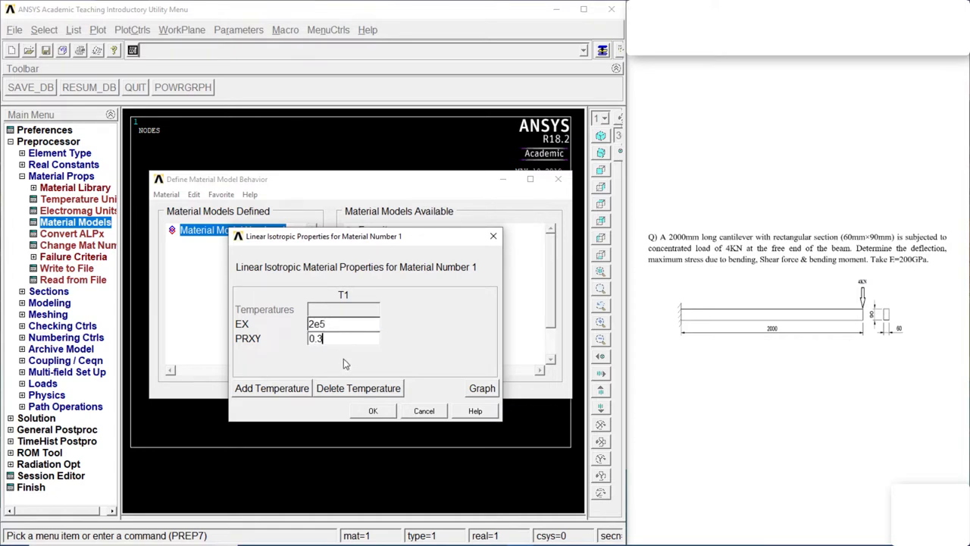
click(373, 409)
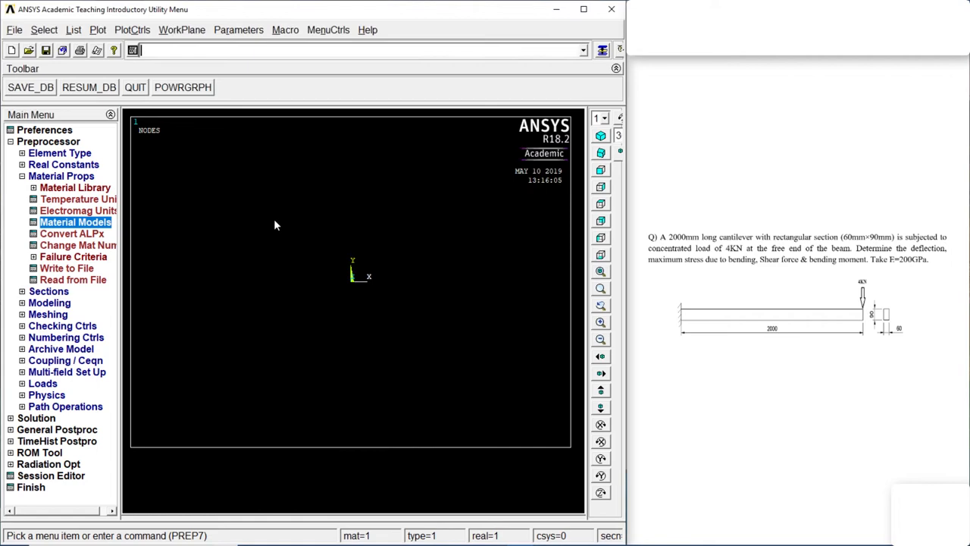
- Collapse Material Props and browse the Sections > Beam options toward Modeling
click(23, 176)
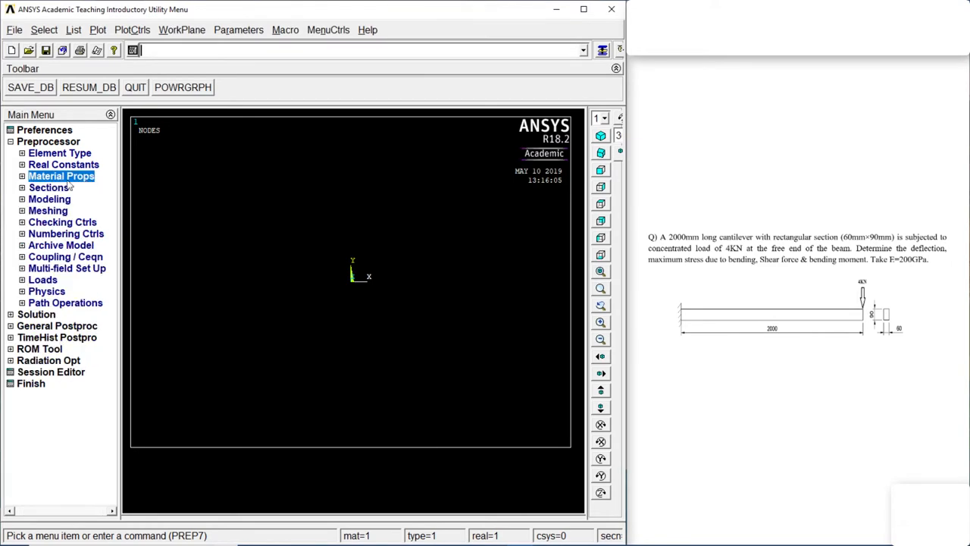
click(49, 188)
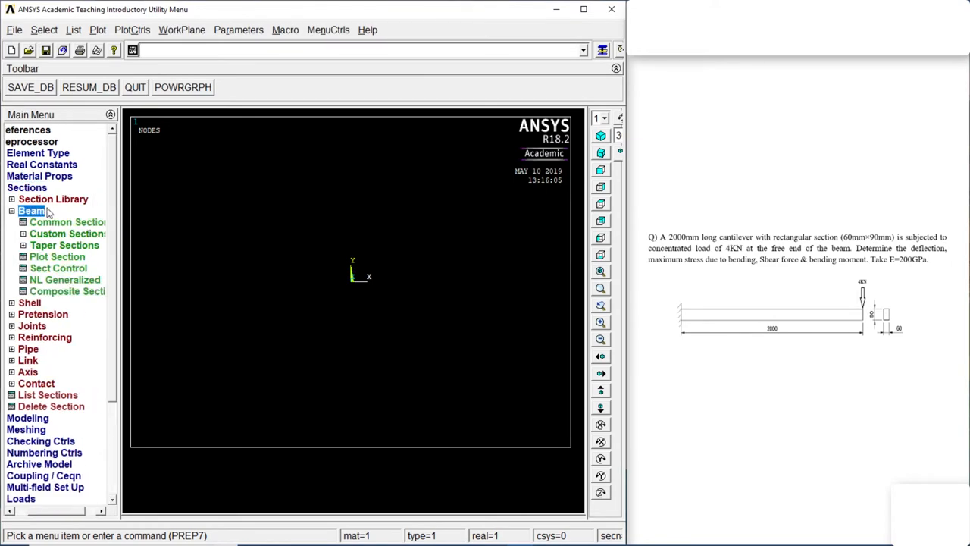
click(67, 222)
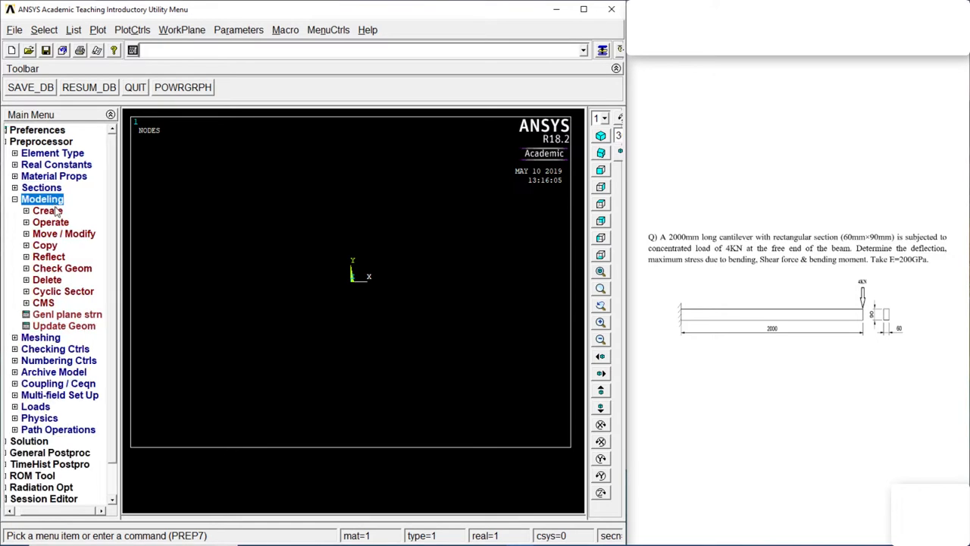
- Start keypoint 1 at X 0 in the Keypoints In Active CS dialog
click(48, 211)
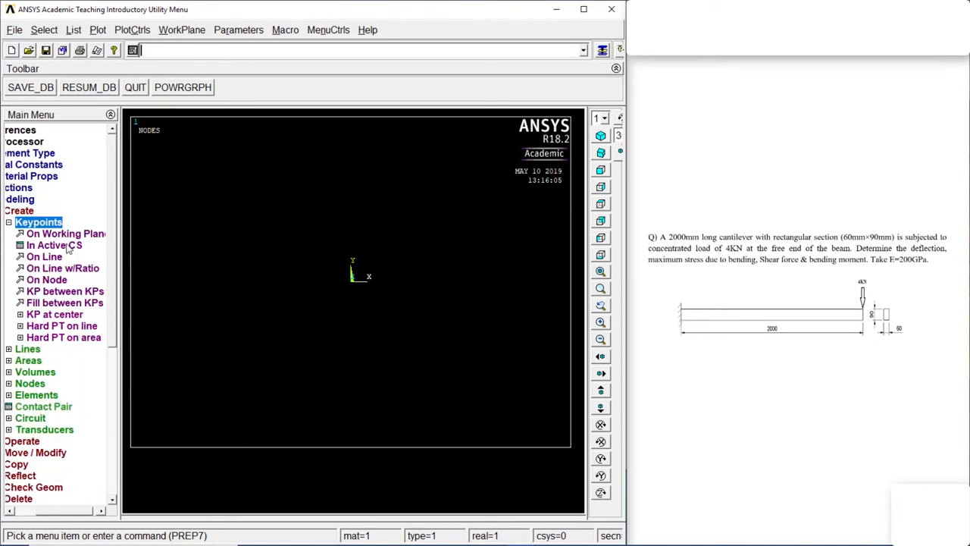
click(54, 245)
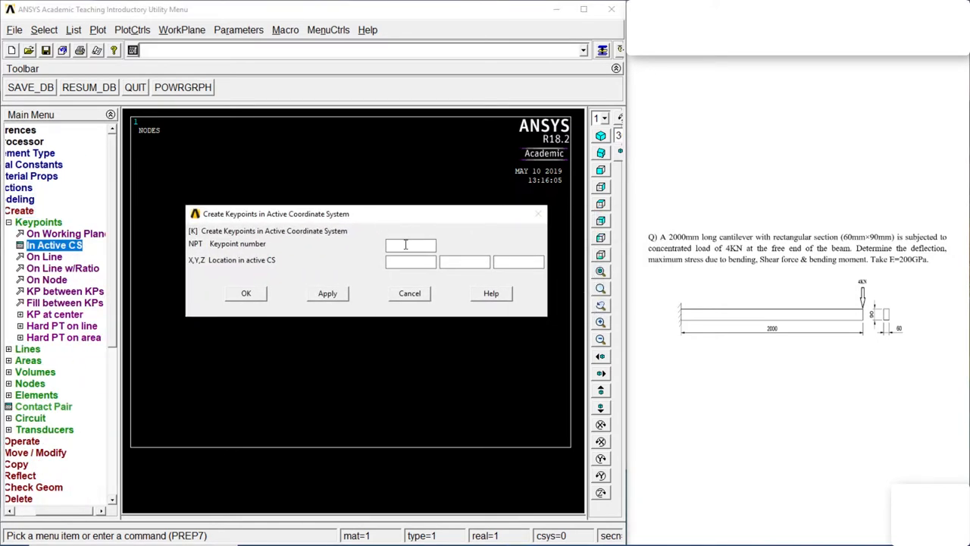
text(1)
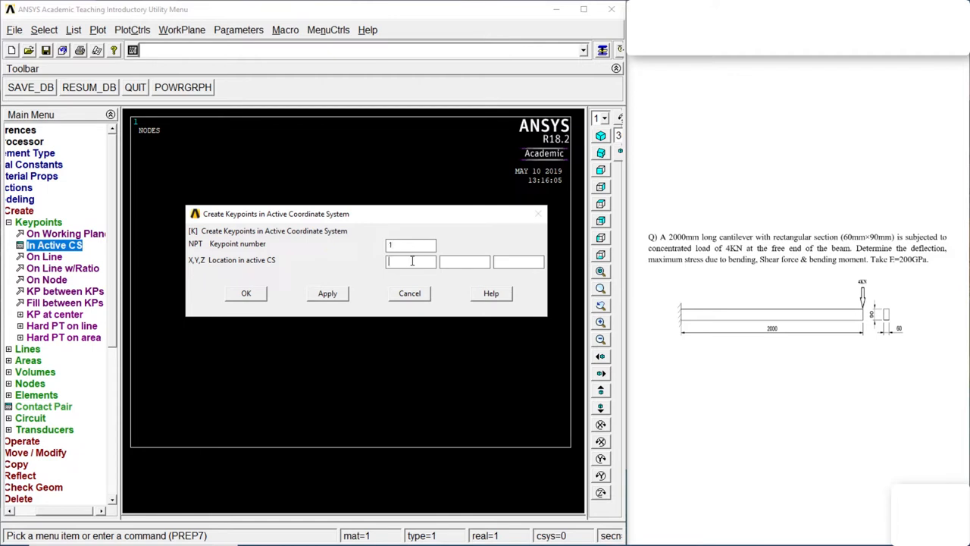
text(0)
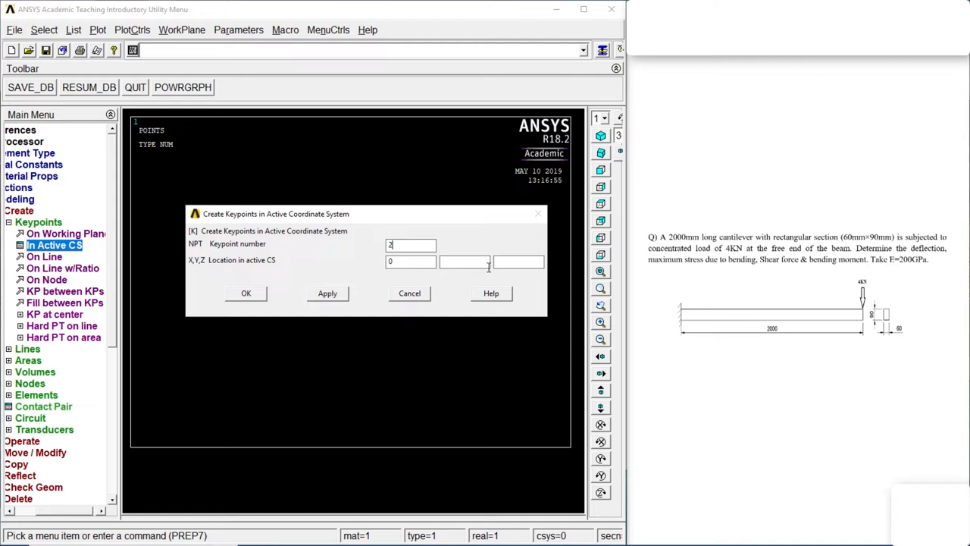
mouse_move(782, 341)
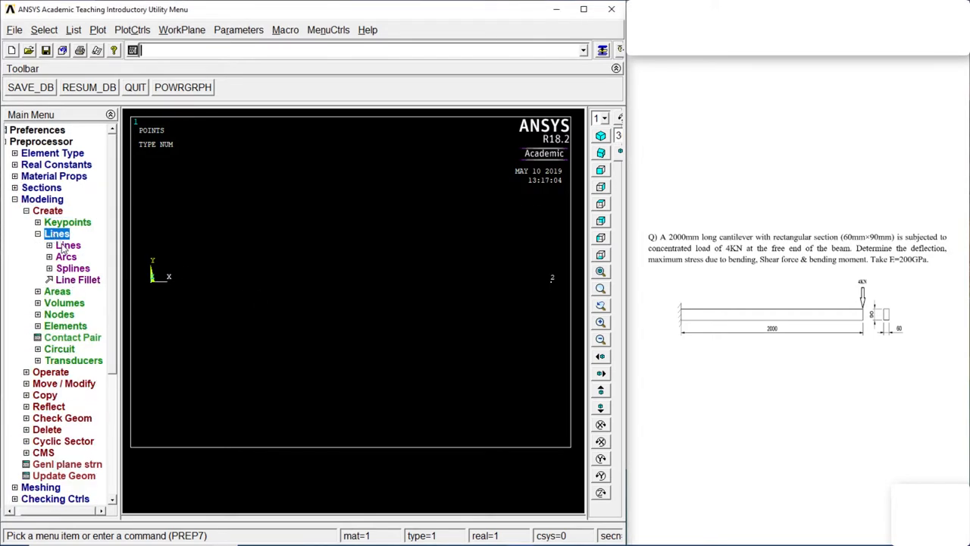
- Create a straight line between keypoints 1 and 2 as the beam
click(56, 233)
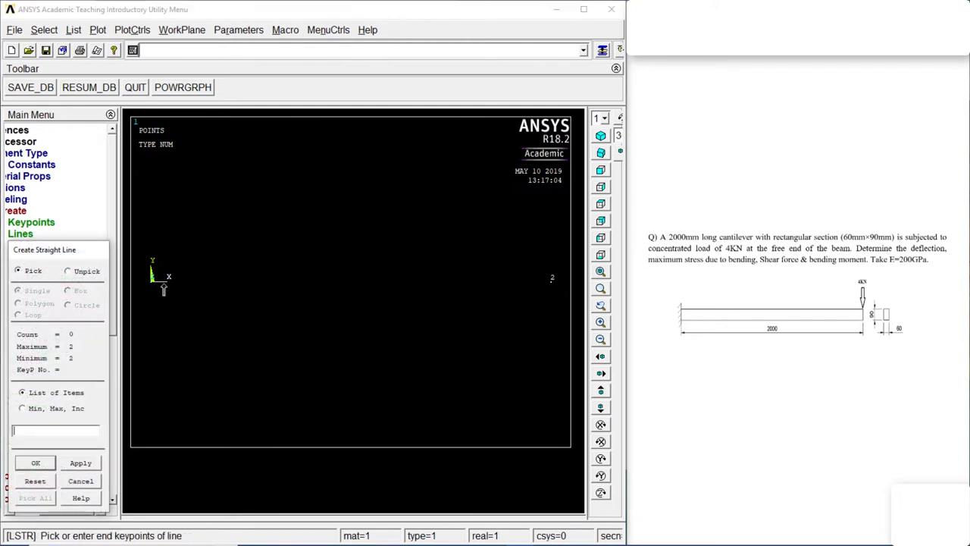
click(552, 278)
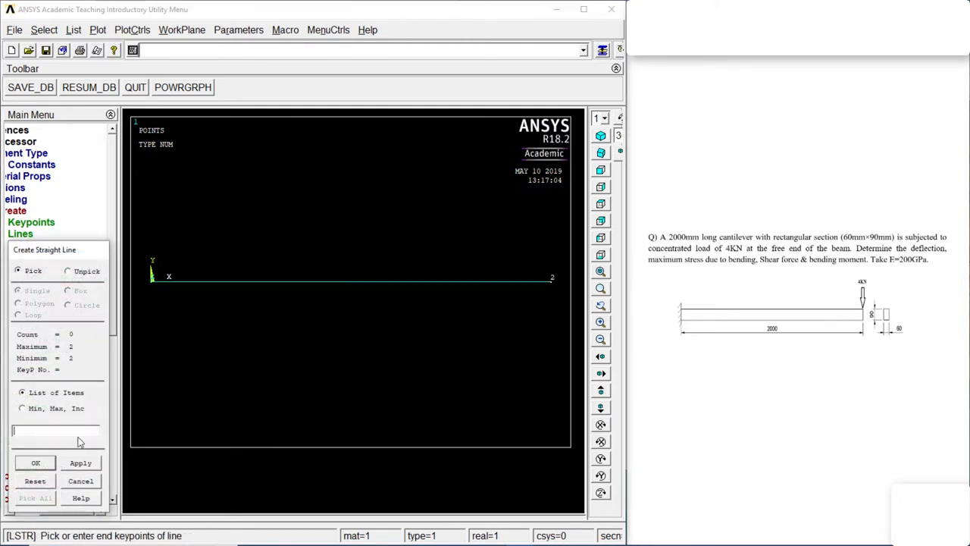
click(21, 234)
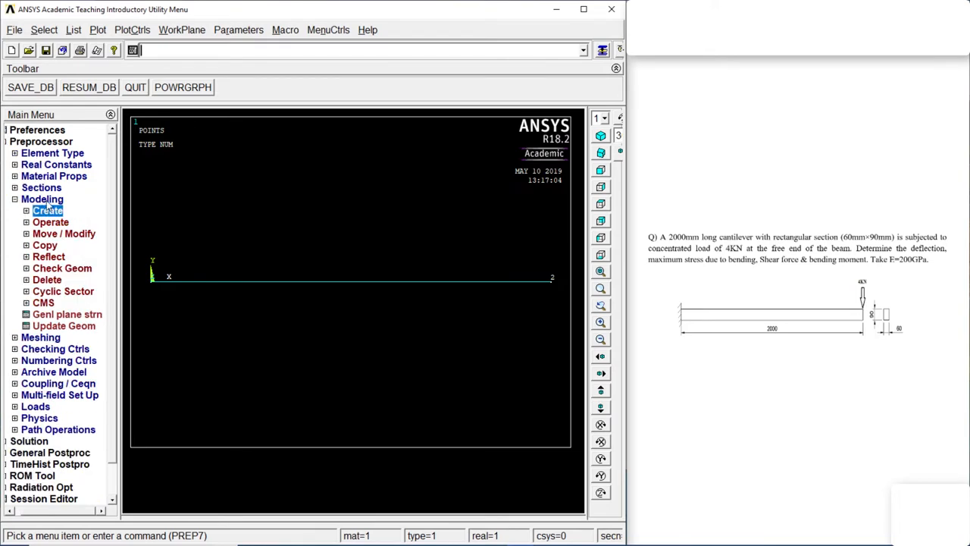
- In MeshTool, set the beam line's element size to NDIV 50 divisions
click(42, 199)
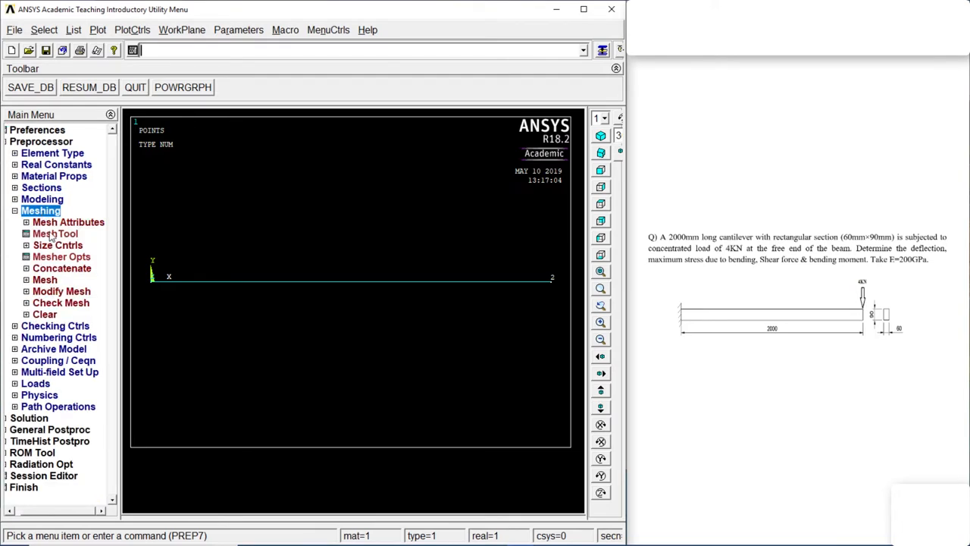
click(55, 233)
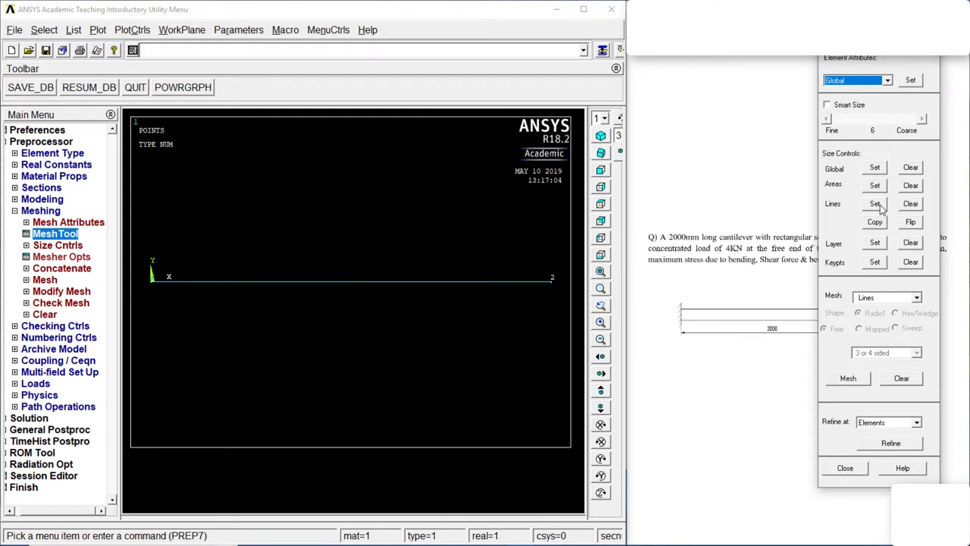
click(875, 203)
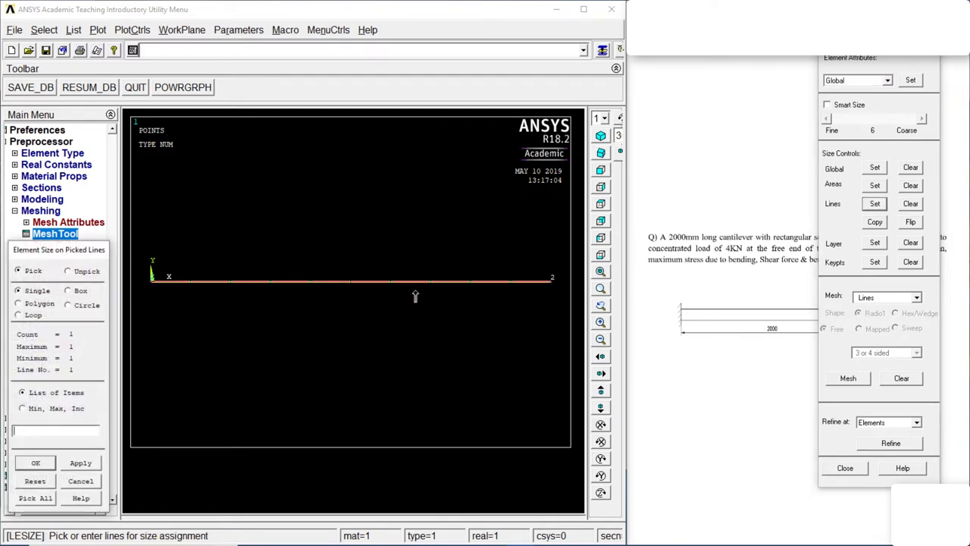
click(34, 462)
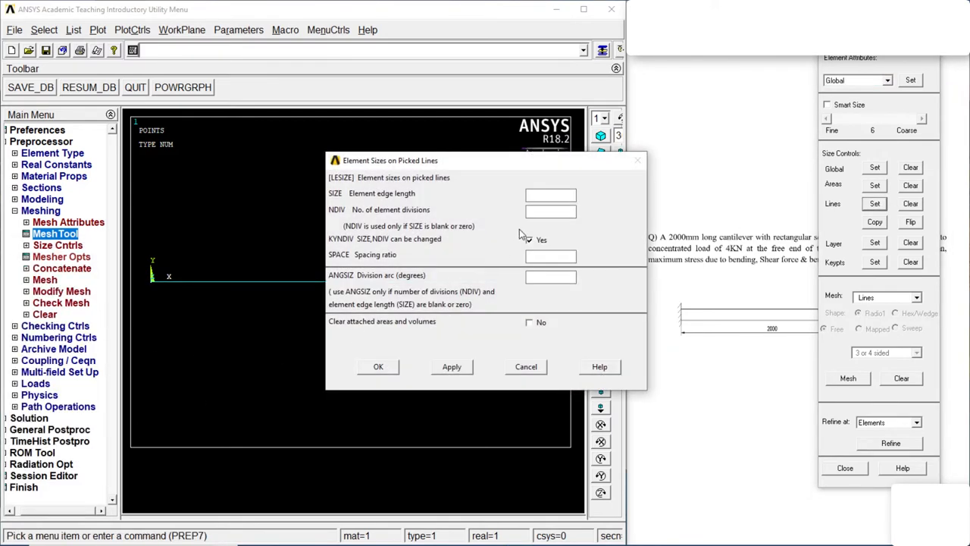
text(50)
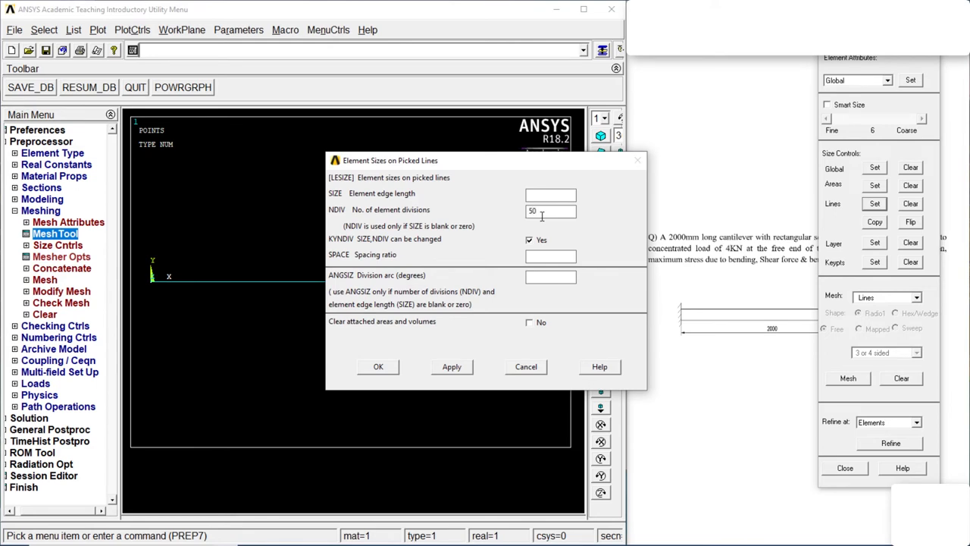
click(379, 366)
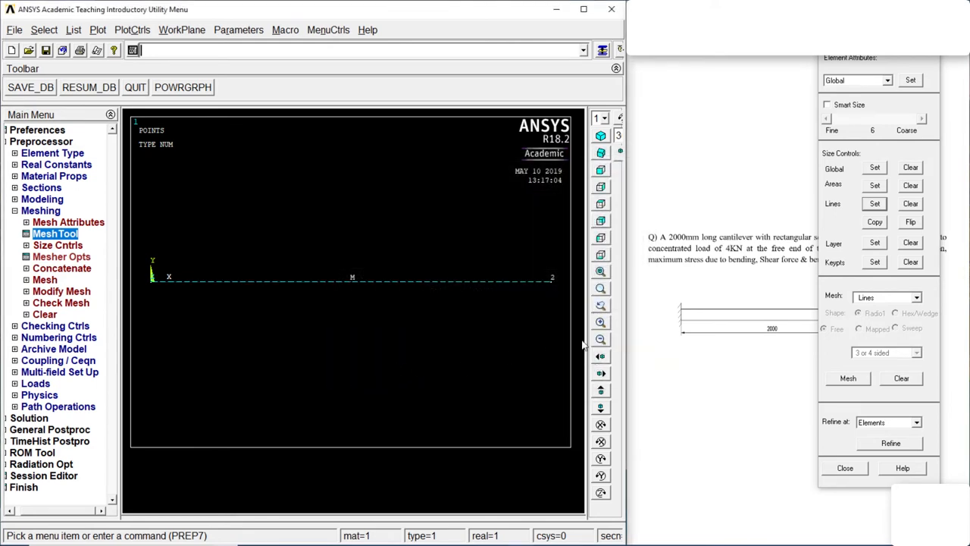
- Mesh the beam line and close MeshTool
click(848, 379)
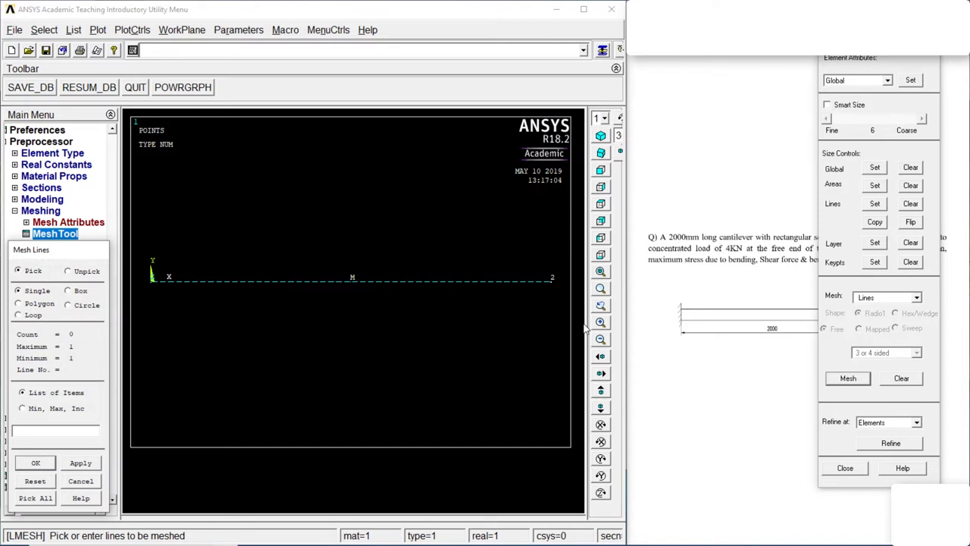
click(352, 280)
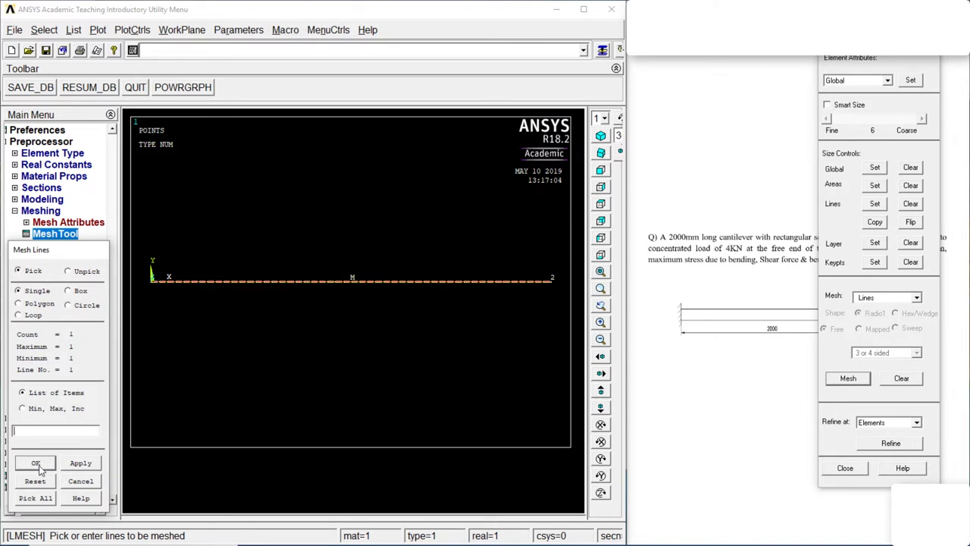
click(37, 464)
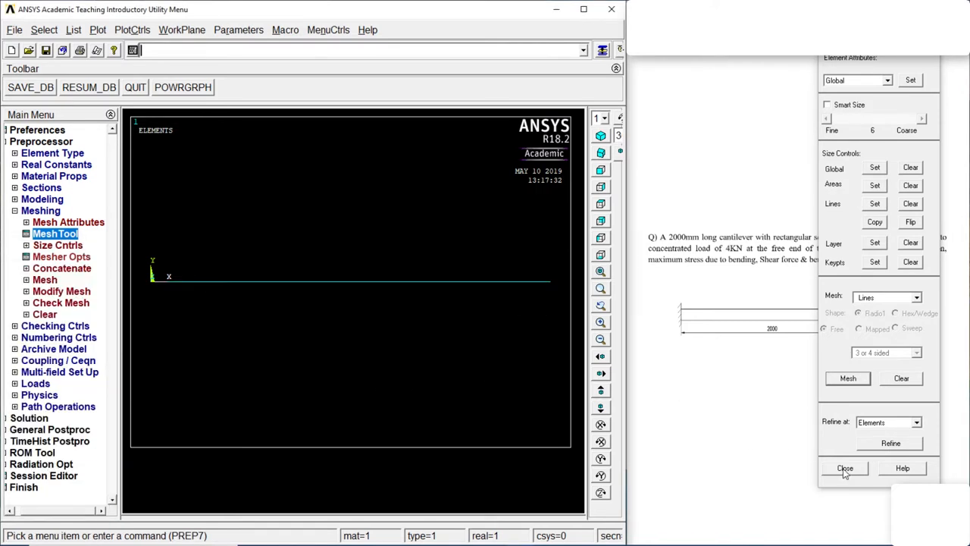
click(845, 467)
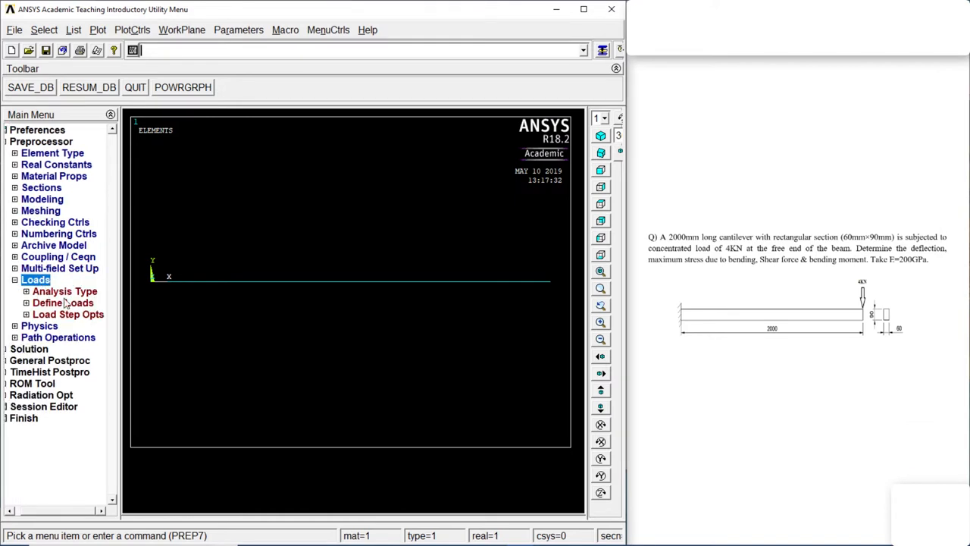
- Constrain all DOF at the left-end keypoint as the fixed support
click(64, 303)
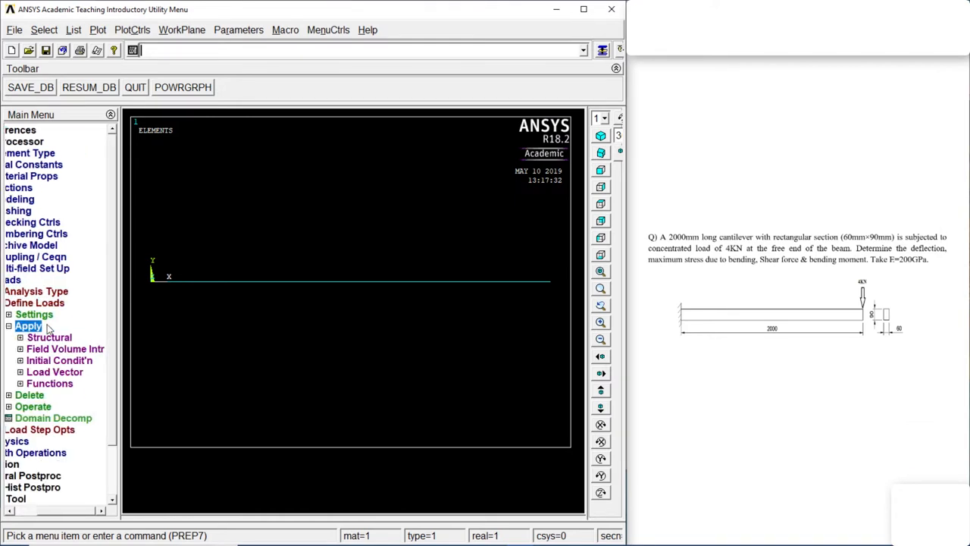
click(49, 336)
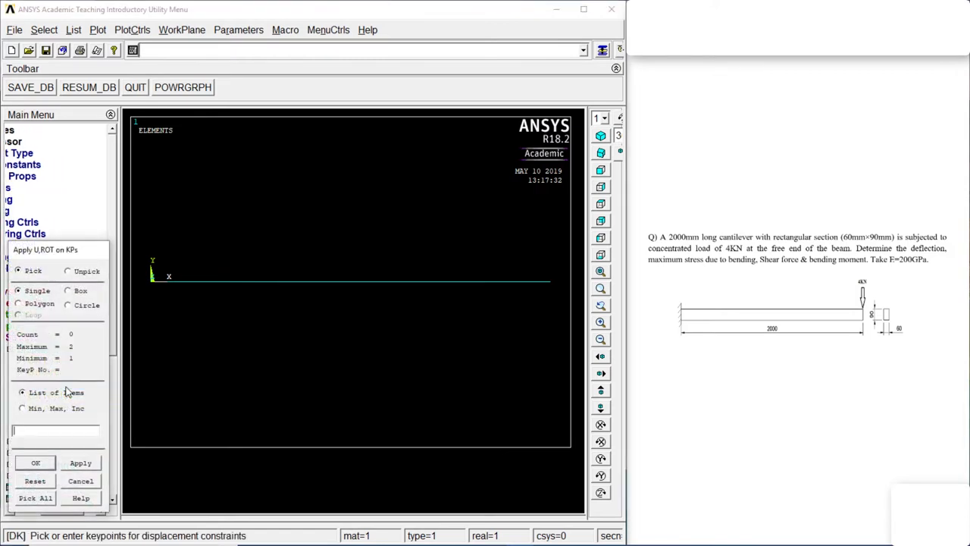
click(151, 281)
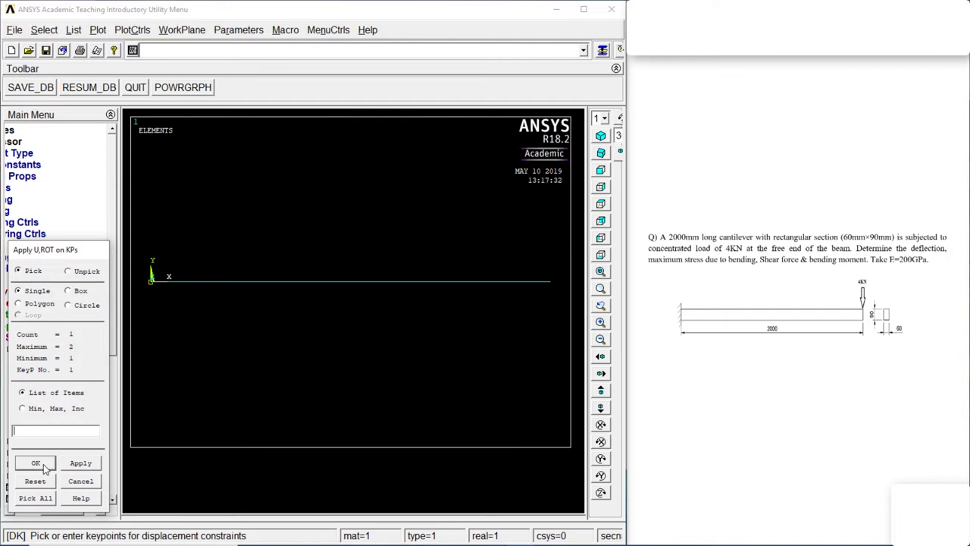
click(37, 464)
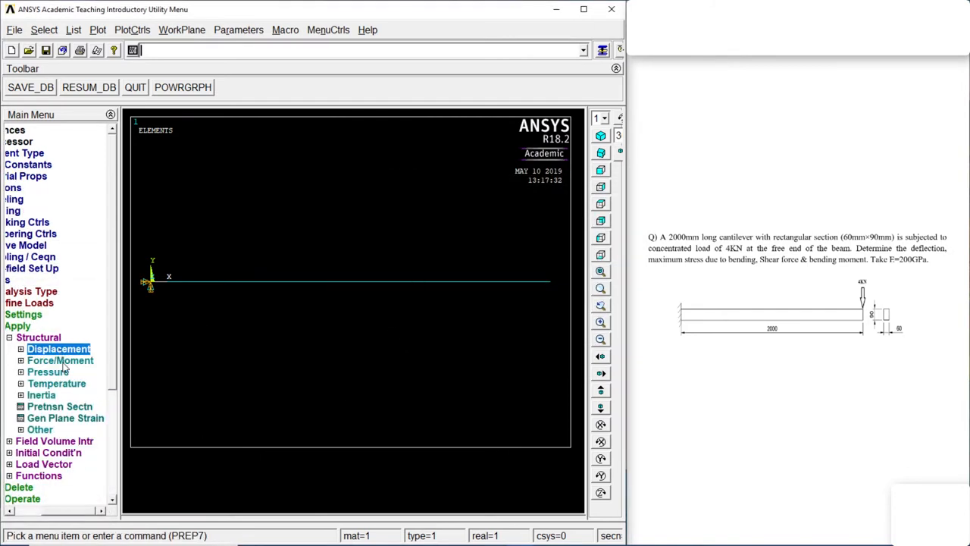
- Apply force FY = -4000 at the free right-end keypoint
click(61, 360)
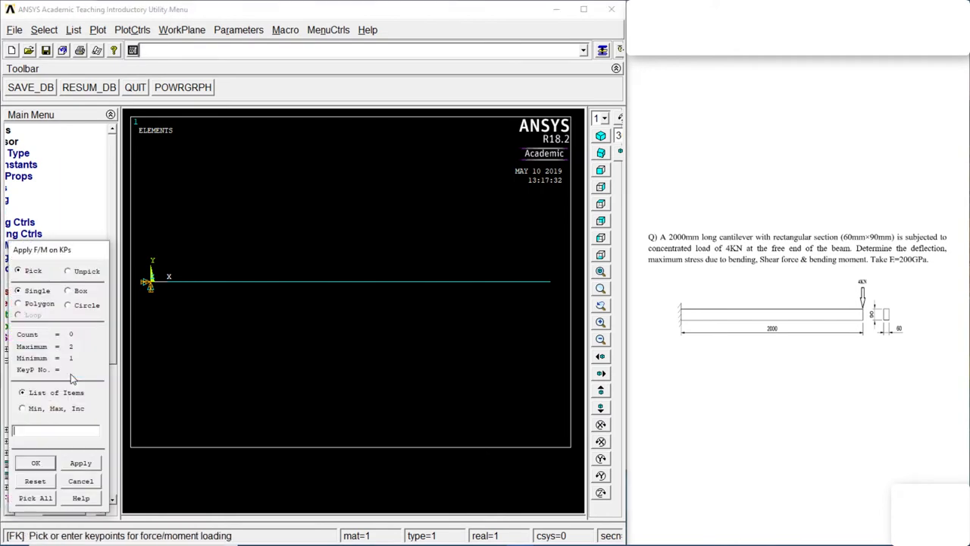
click(548, 282)
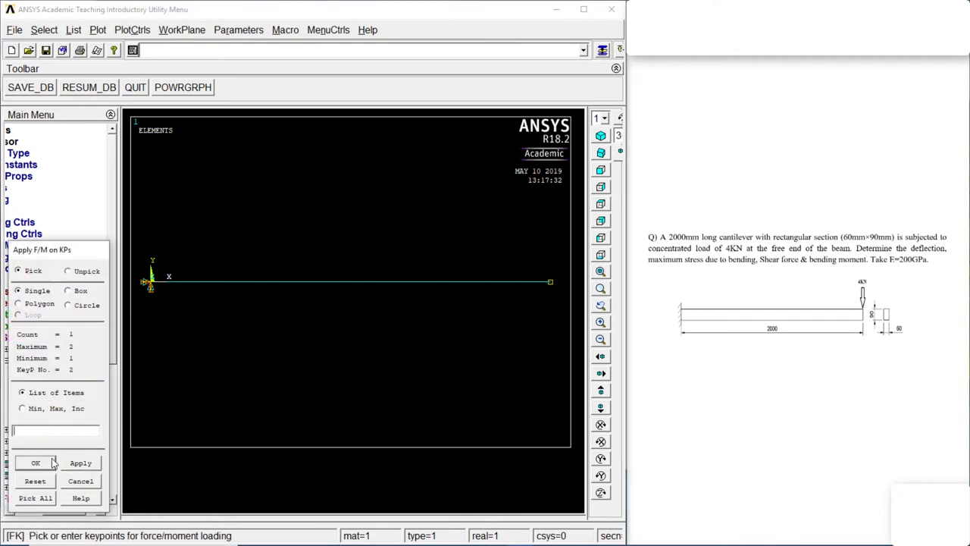
click(35, 463)
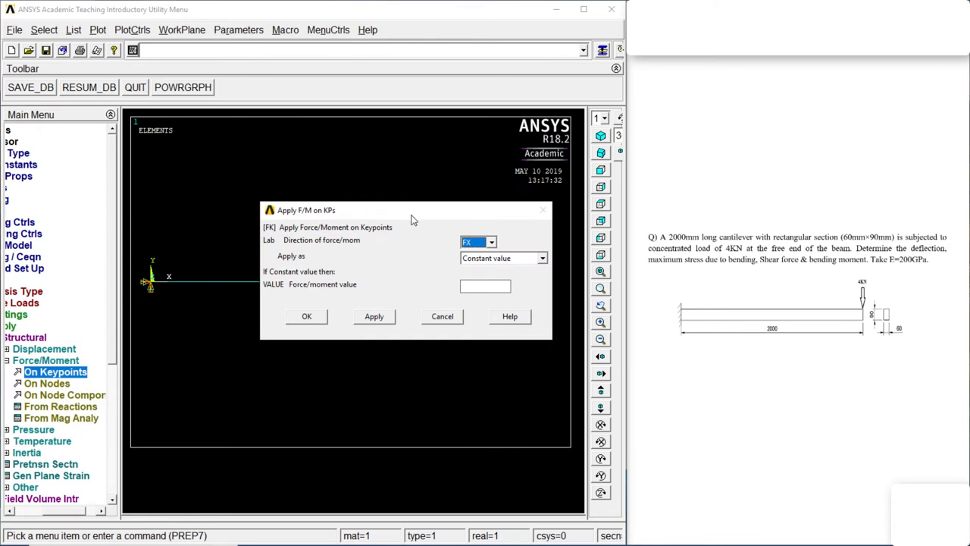
mouse_move(798, 265)
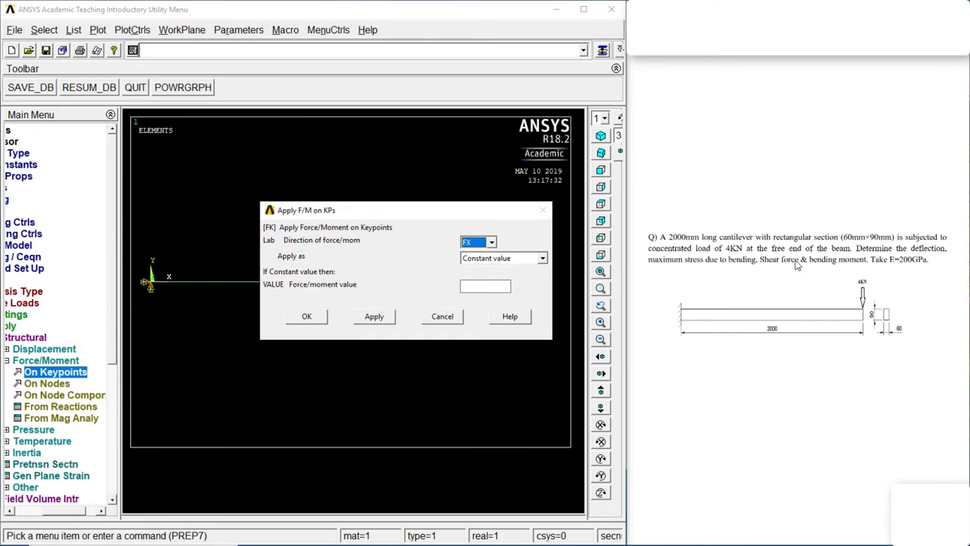
mouse_move(485, 257)
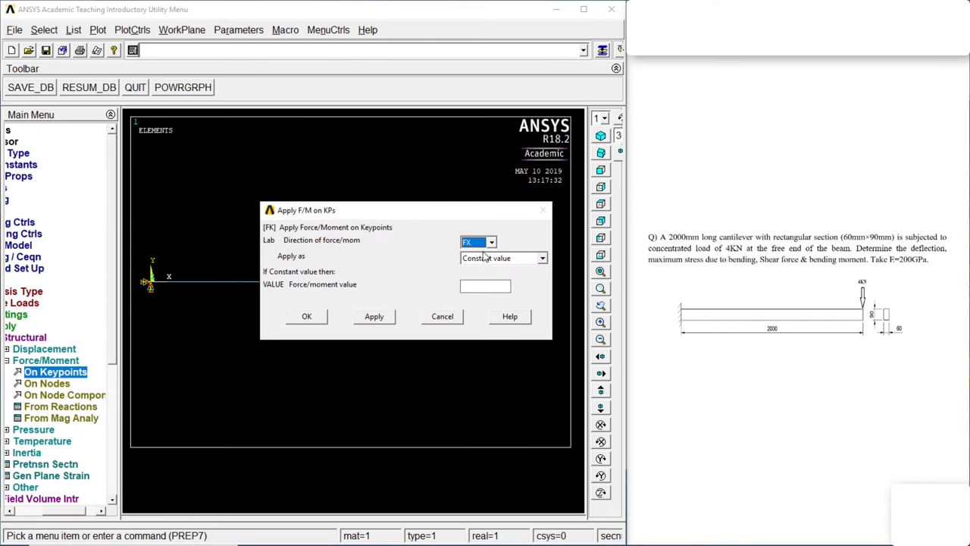
click(491, 243)
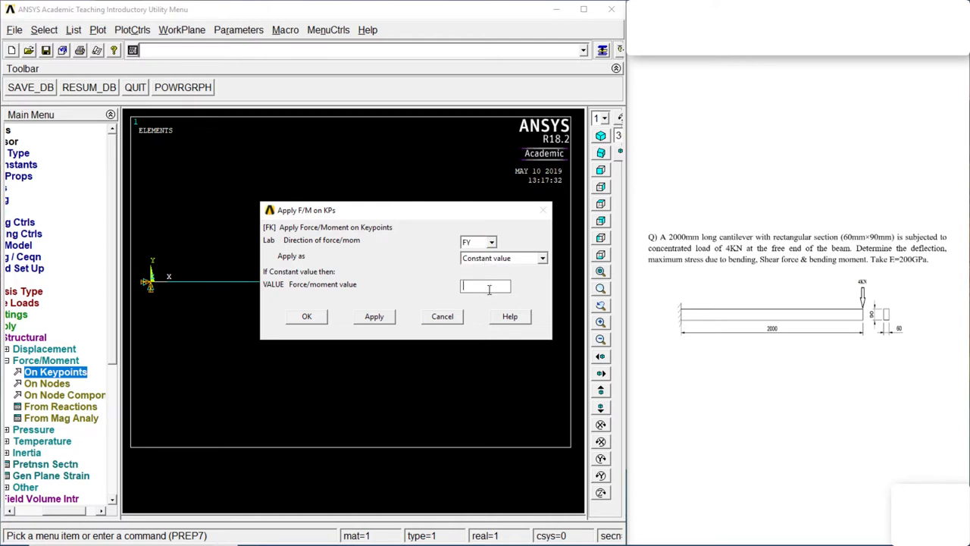
text(-4000)
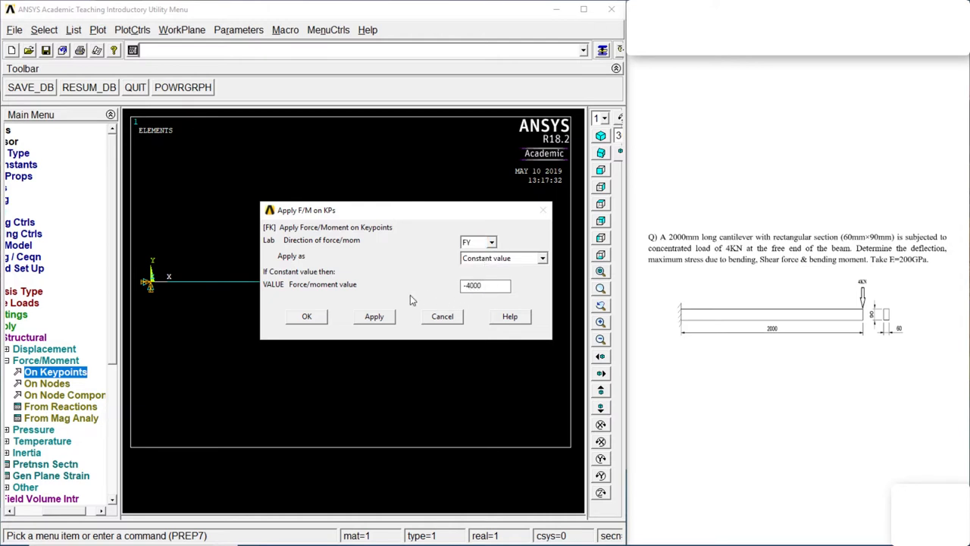
click(306, 317)
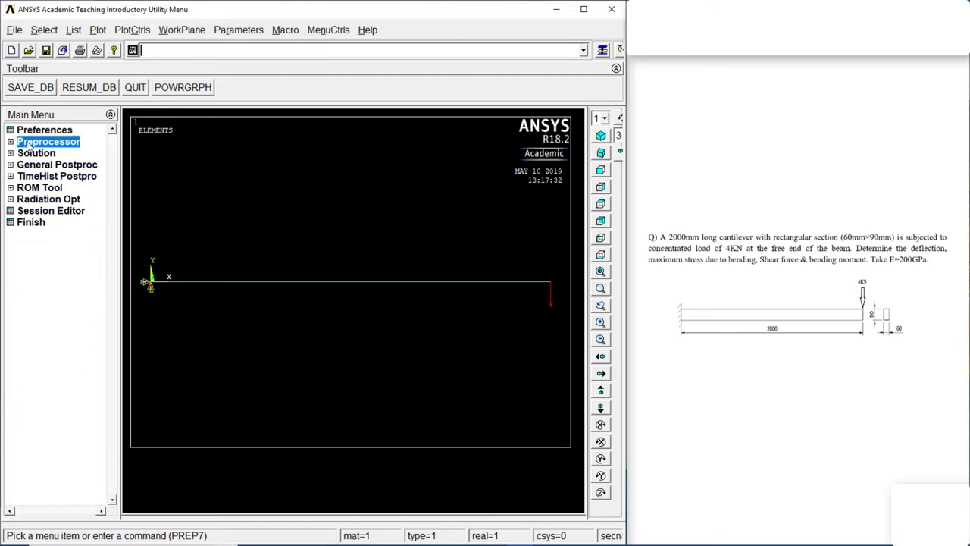
- Solve the current load step and close the status summary, moving to General Postproc
click(36, 152)
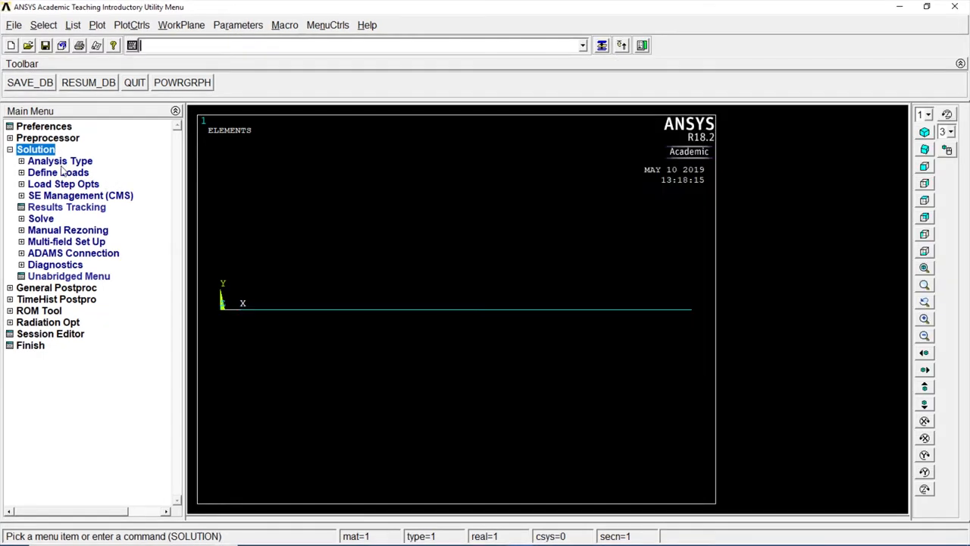
click(41, 218)
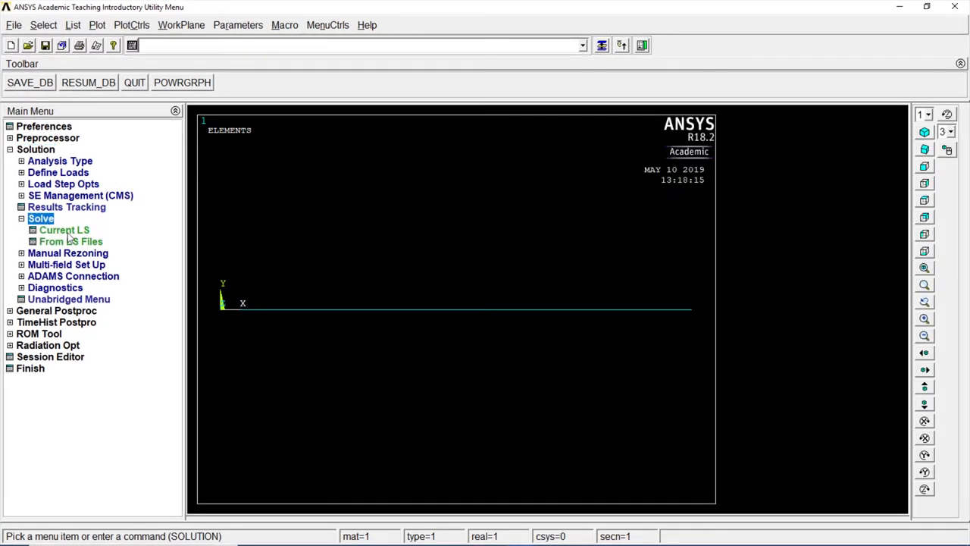
click(64, 231)
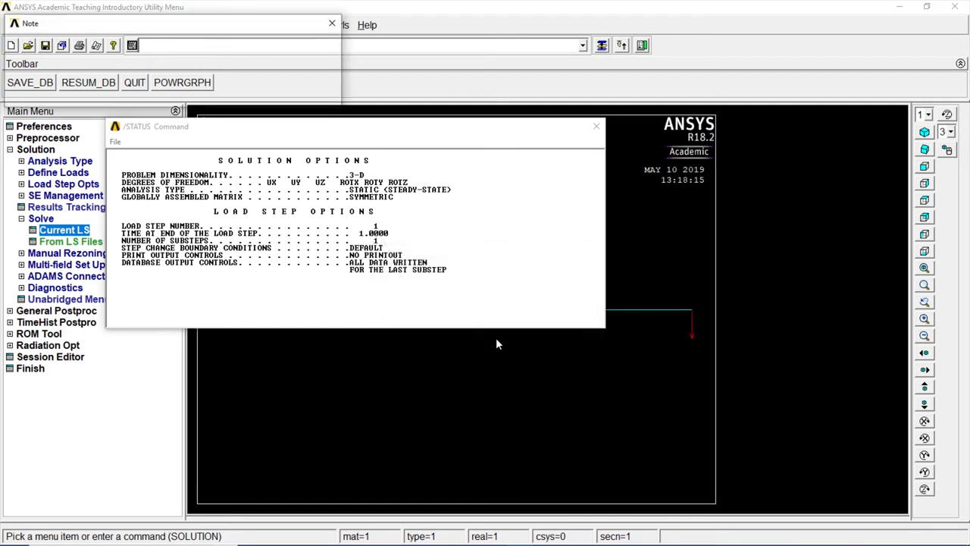
click(331, 23)
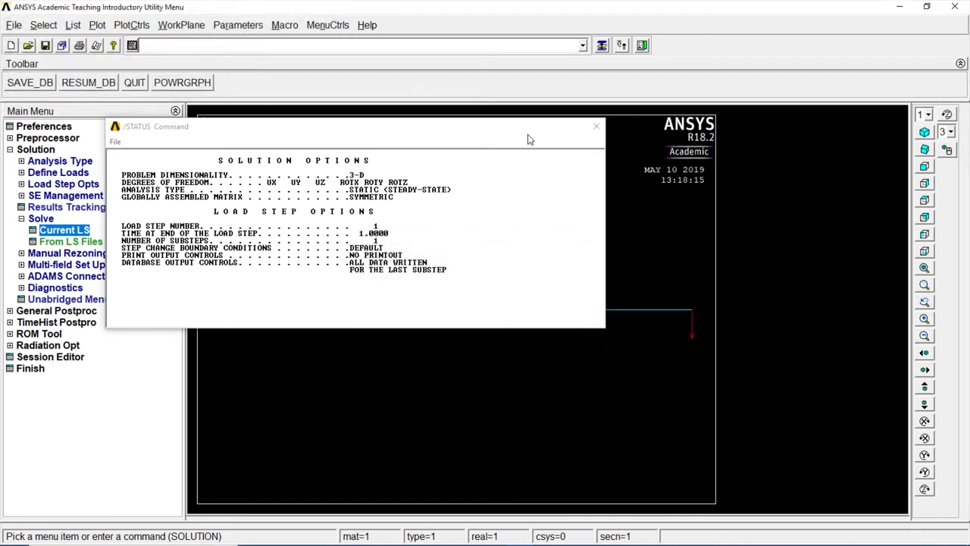
click(596, 125)
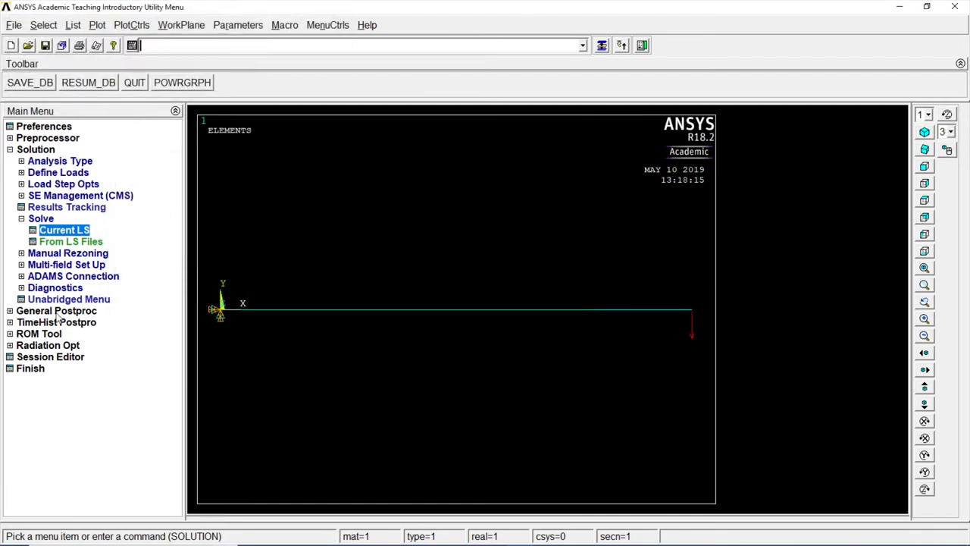
click(56, 309)
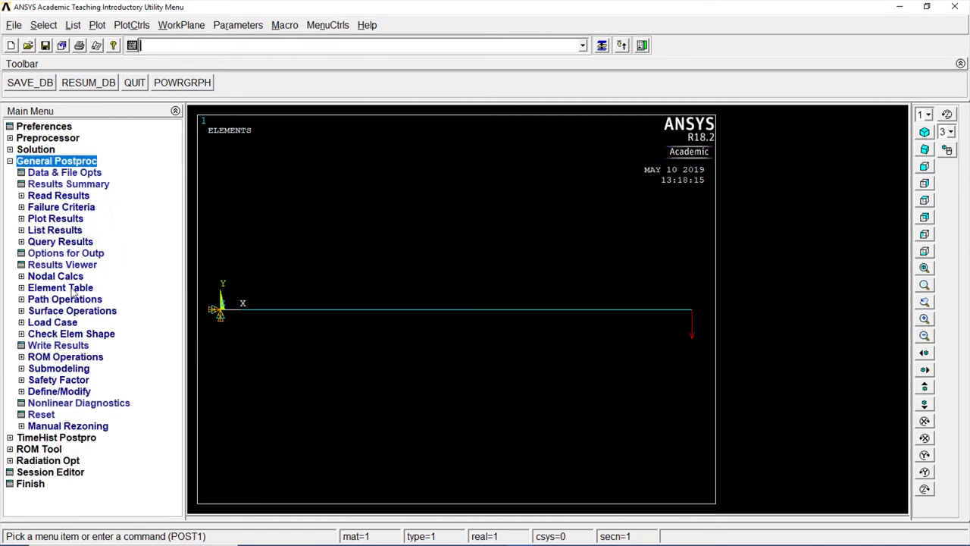
- Define element table item SMIS3 by sequence number
click(61, 288)
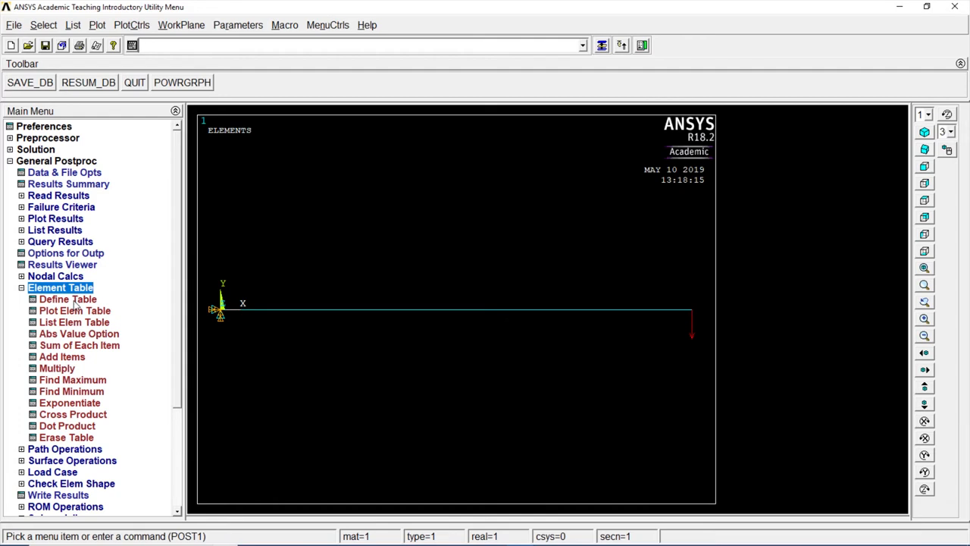
click(66, 298)
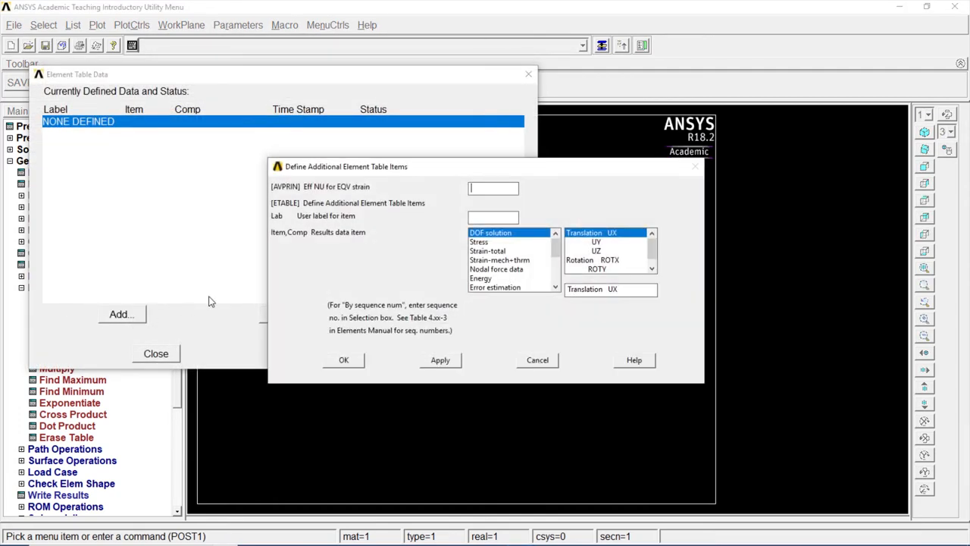
click(497, 287)
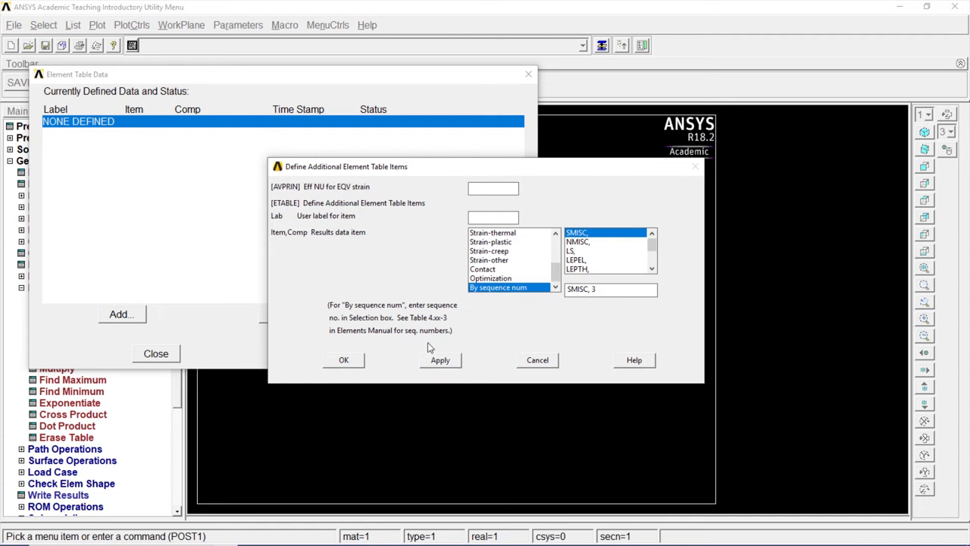
click(439, 360)
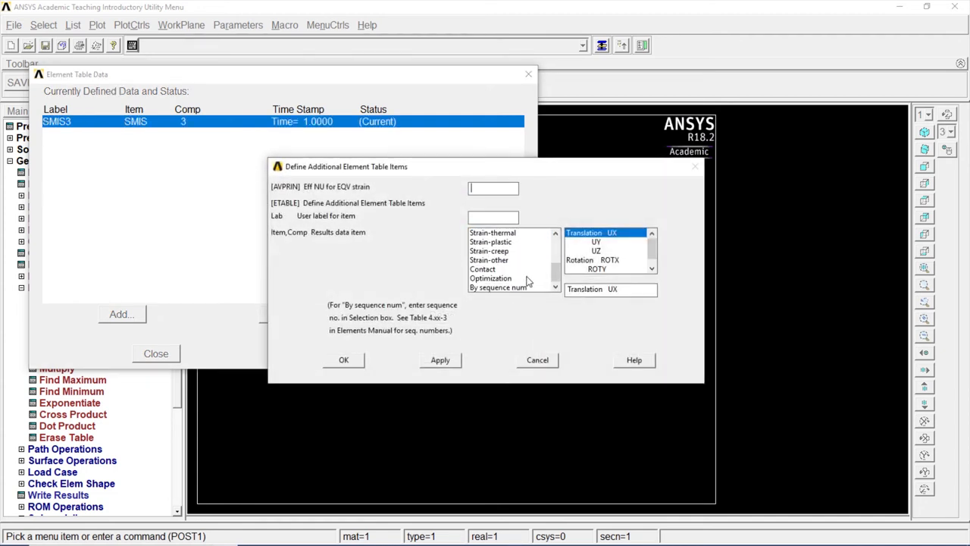
- Add SMISC sequence items 16 and 19 to the element table and finish
click(497, 289)
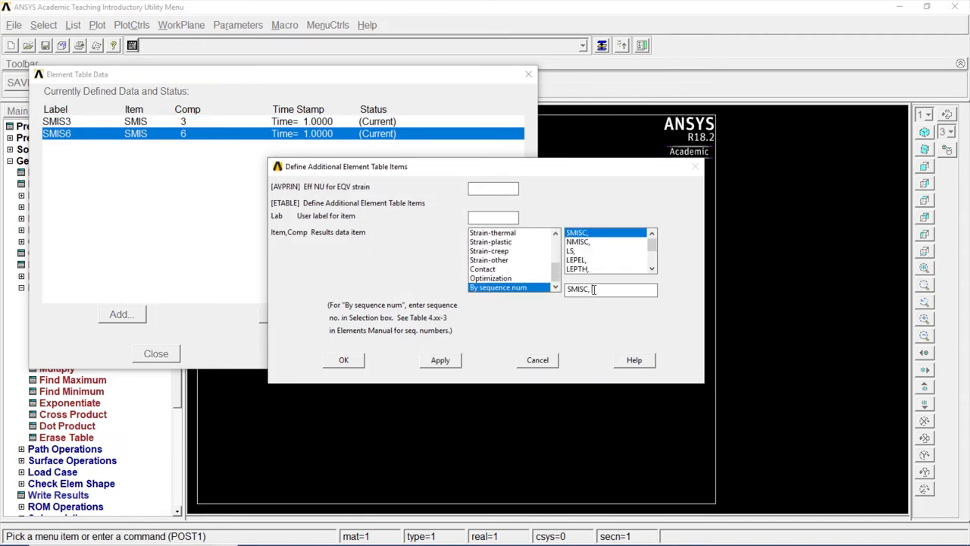
text(16)
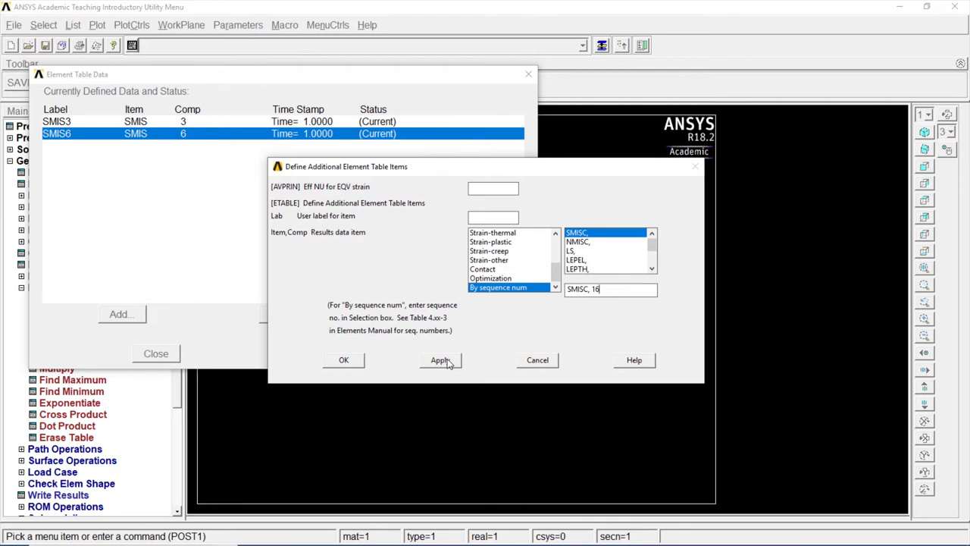
click(440, 359)
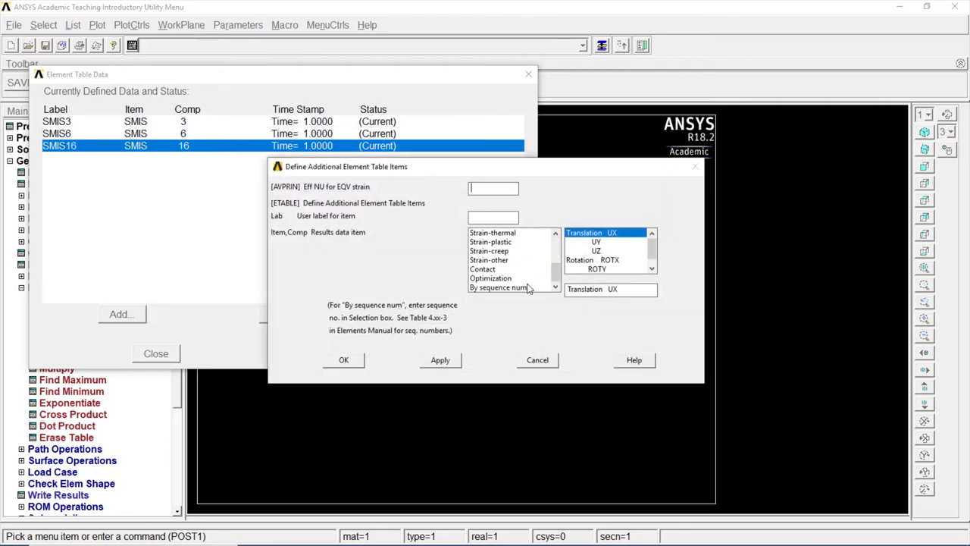
click(499, 288)
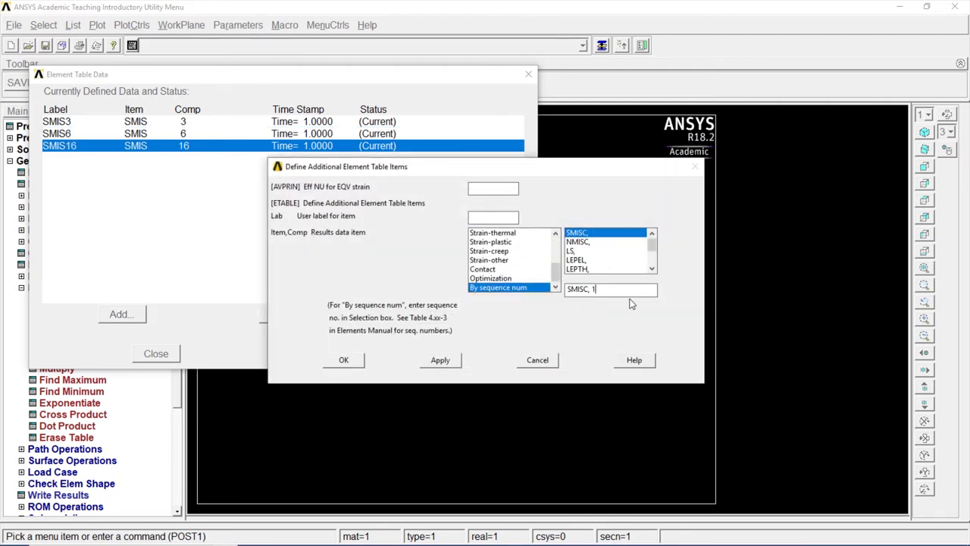
text(9)
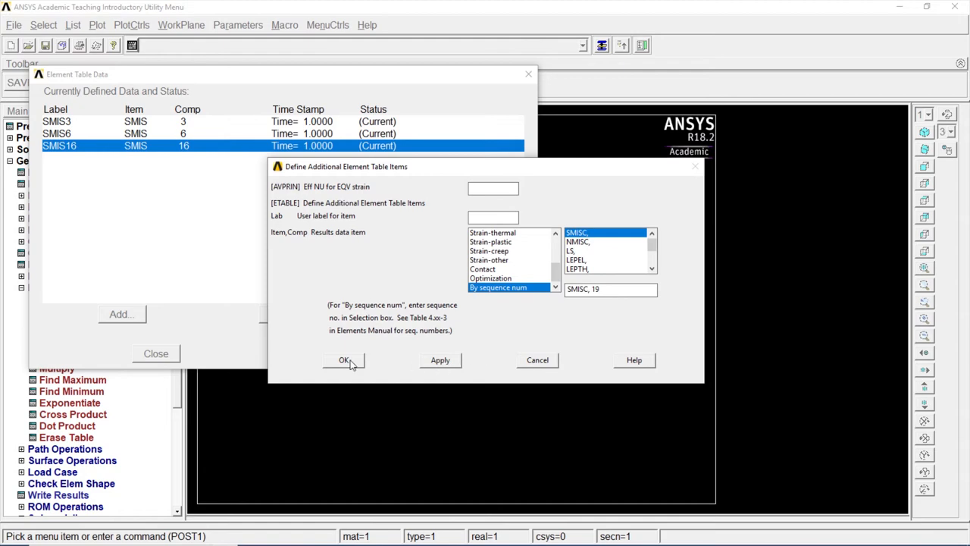
click(344, 360)
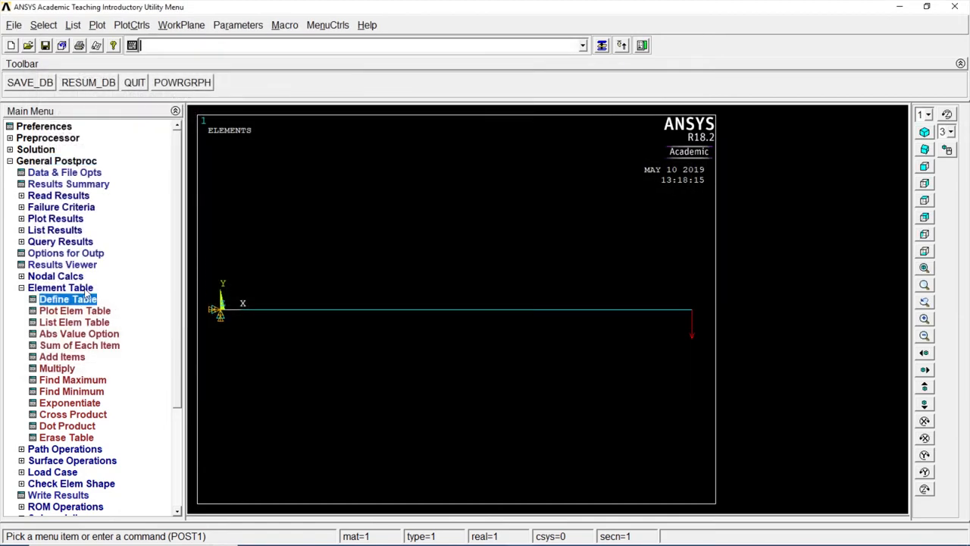
- Turn ESHAPE on in Size and Shape so the beam shows its rectangular cross-section
click(22, 289)
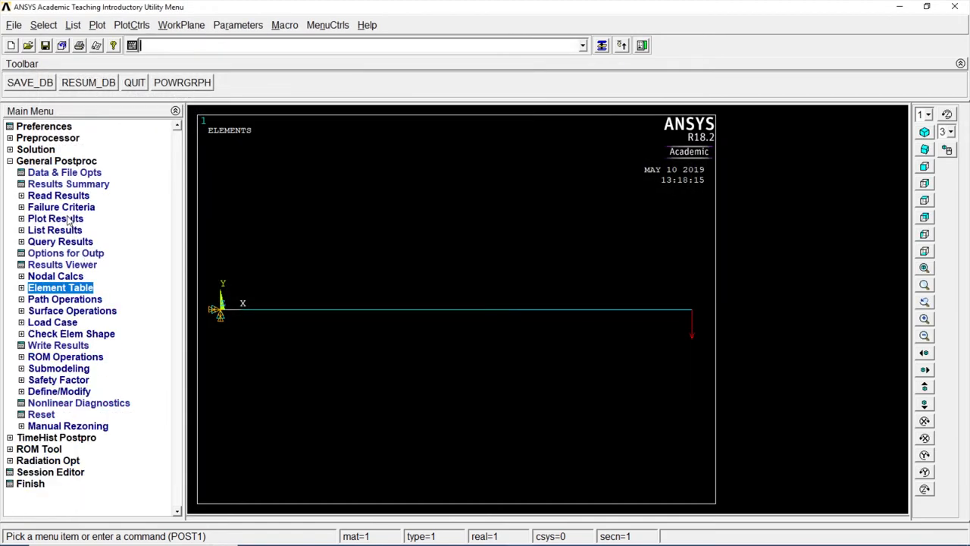
click(55, 218)
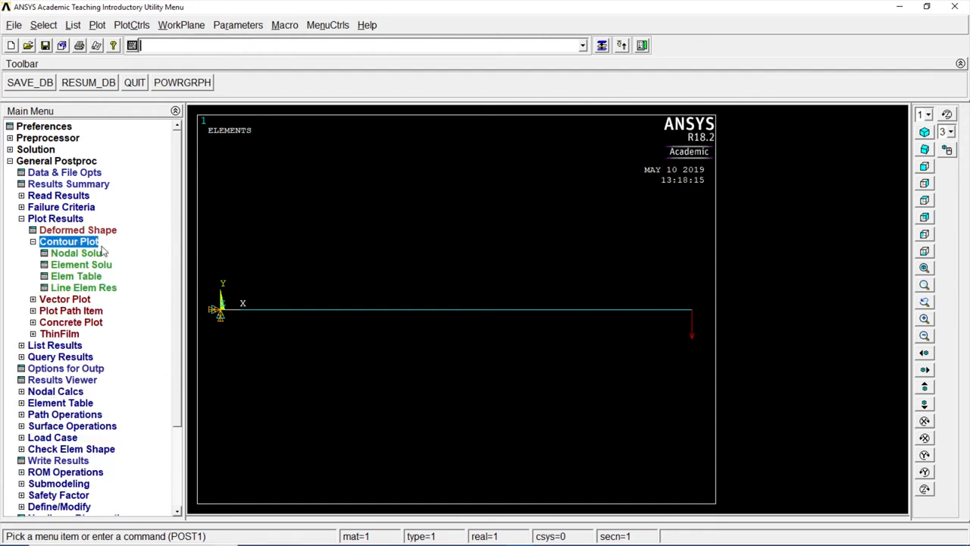
click(131, 24)
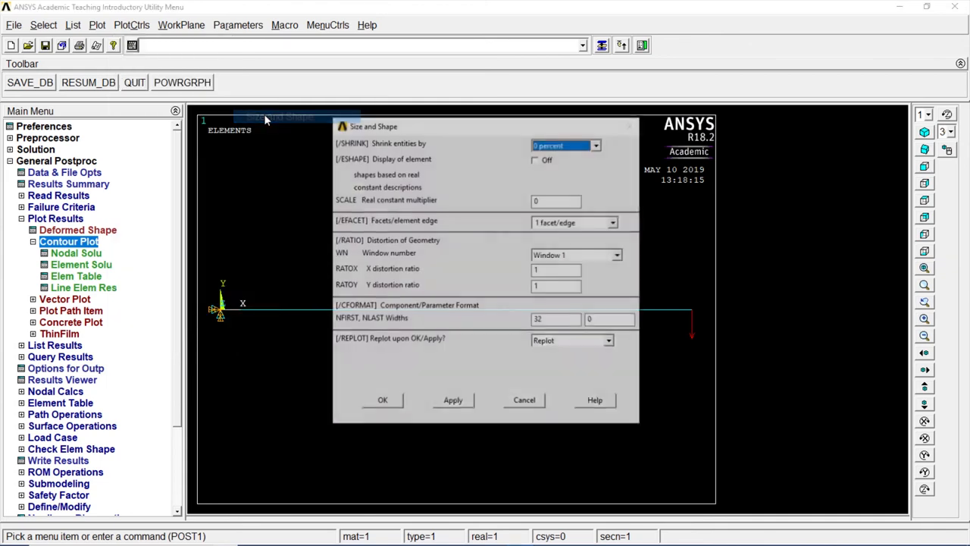
click(536, 160)
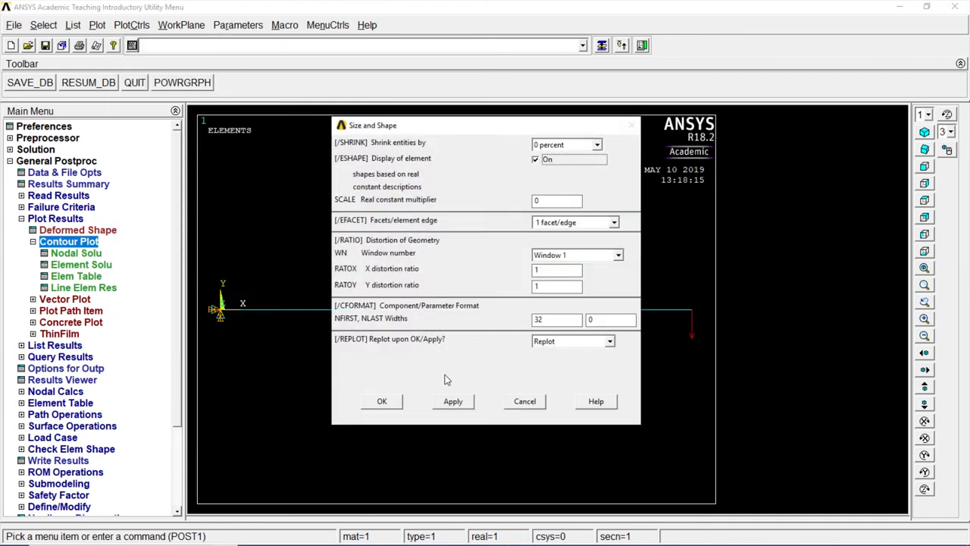
click(382, 400)
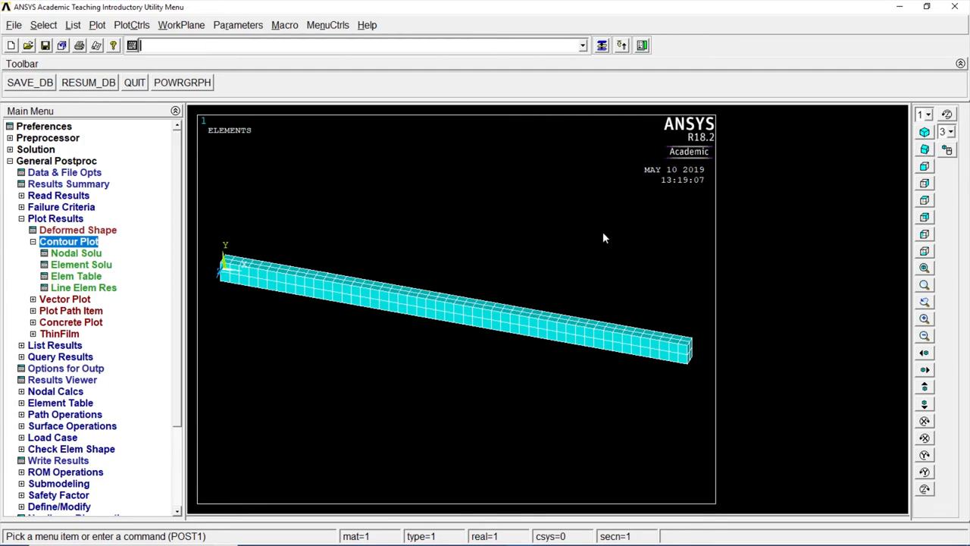
click(76, 252)
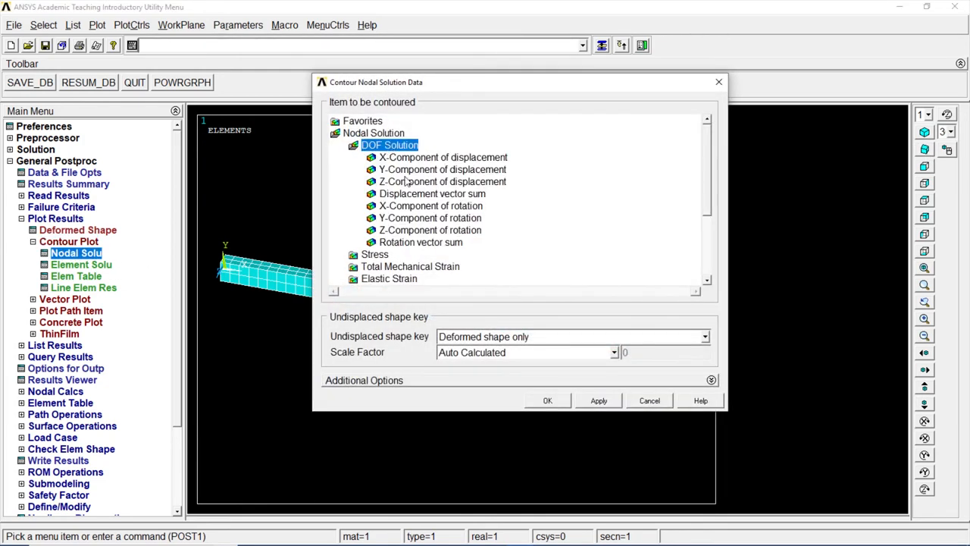
- Contour the displacement vector sum (max about 14.66), then von Mises stress on the beam
click(548, 400)
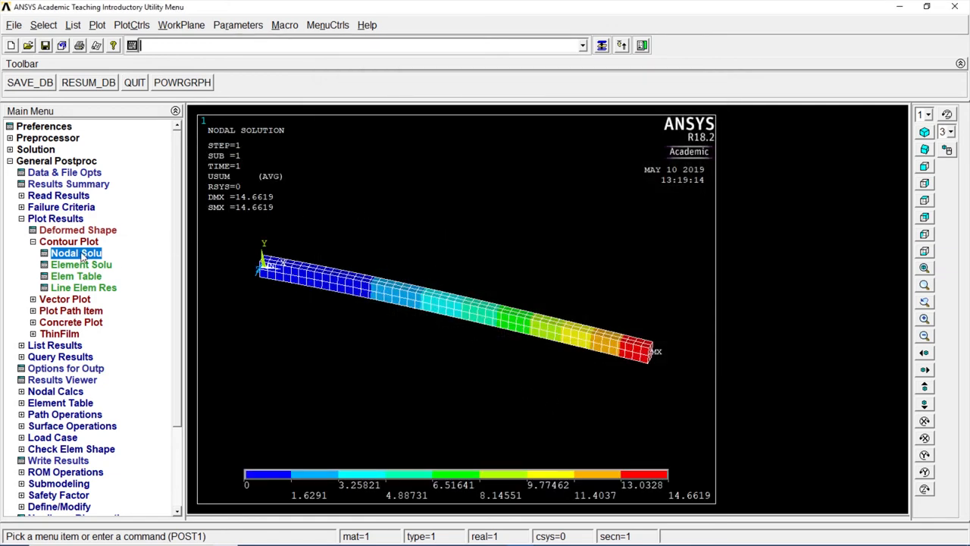
click(75, 252)
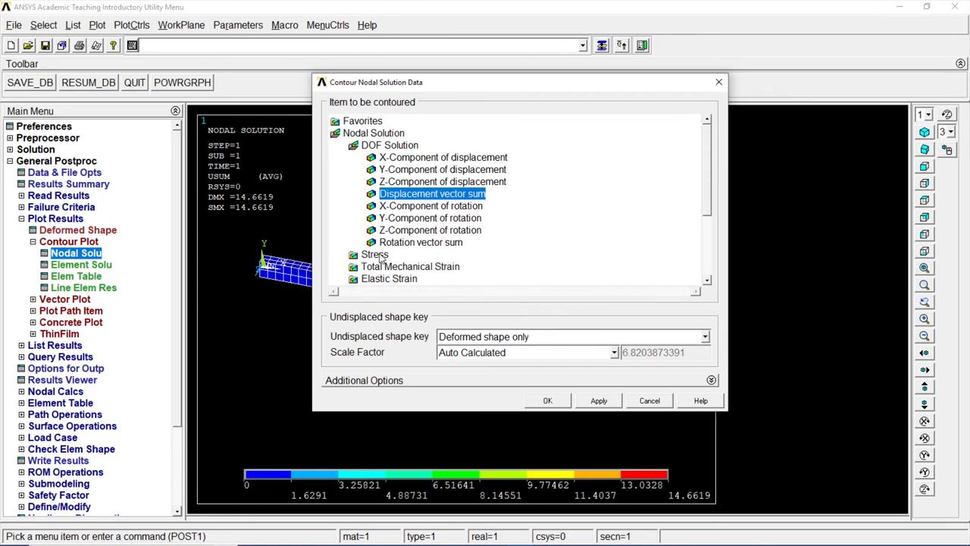
scroll(down, 3)
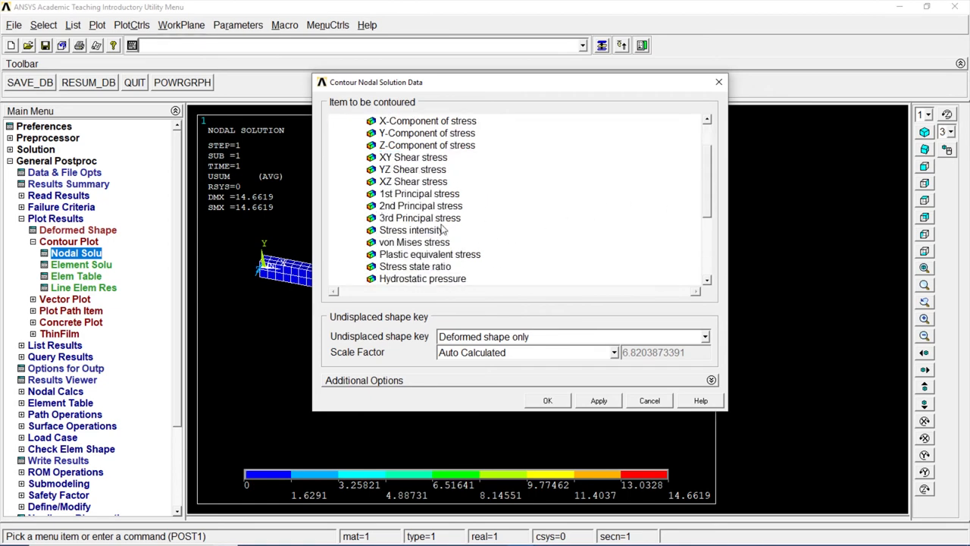
click(414, 243)
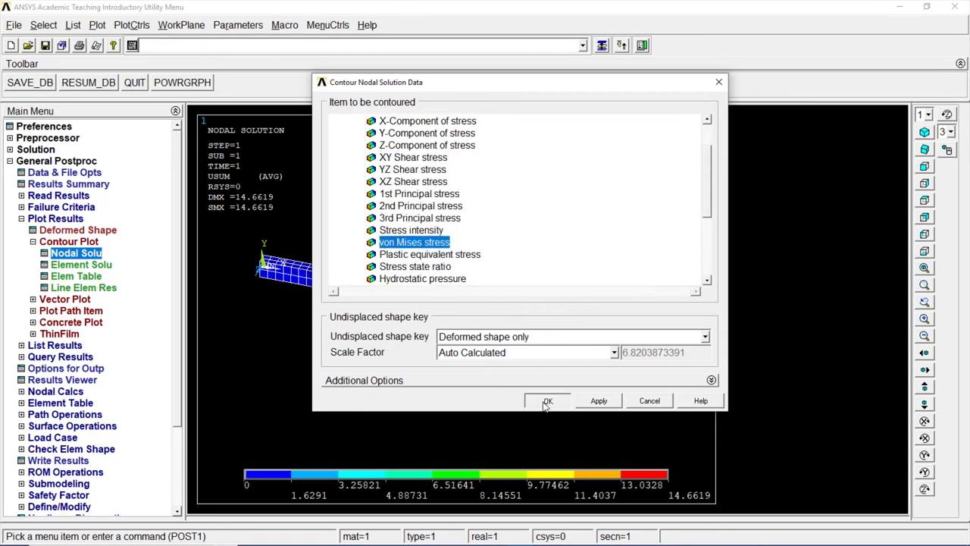
click(547, 400)
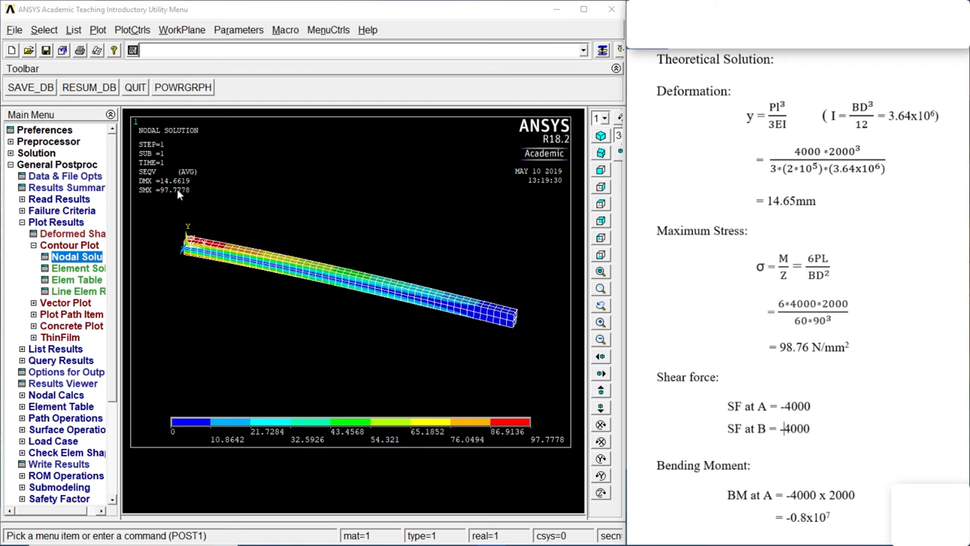
mouse_move(776, 217)
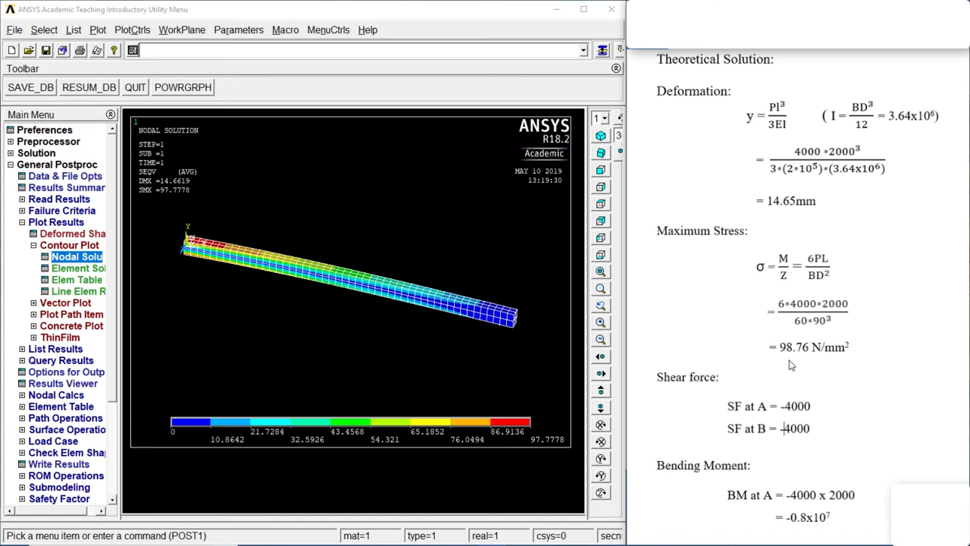
mouse_move(257, 212)
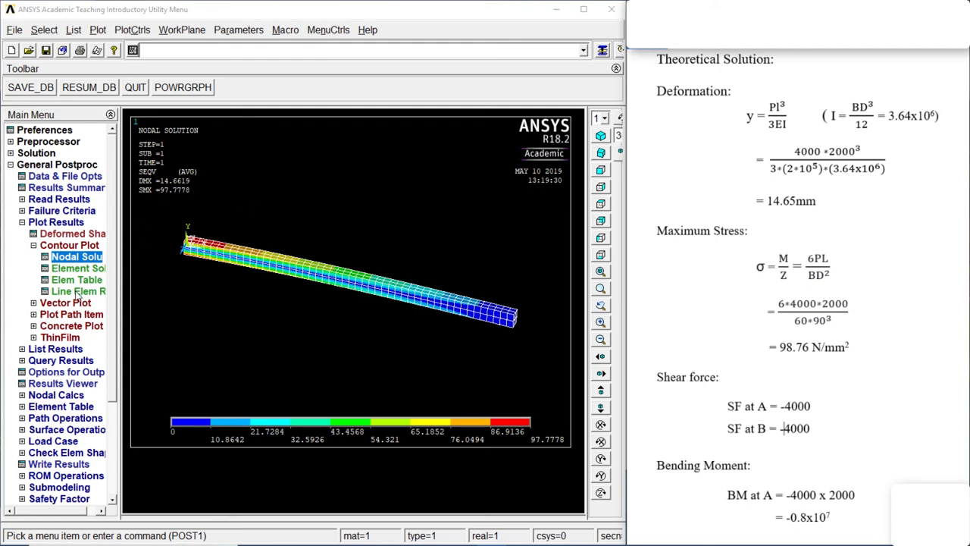
click(79, 291)
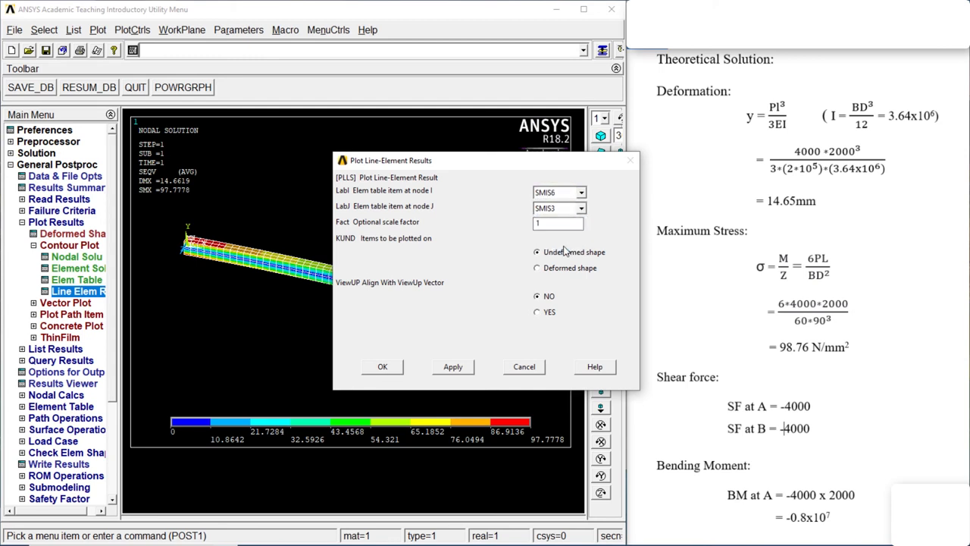
- Plot line-element shear from SMIS6 and SMIS3, a uniform -4000 along the beam
click(382, 365)
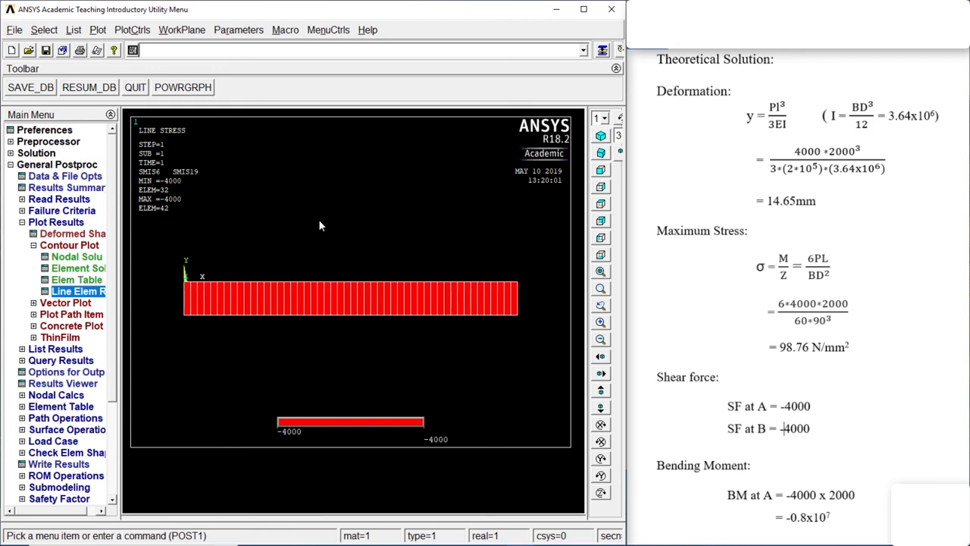
mouse_move(94, 291)
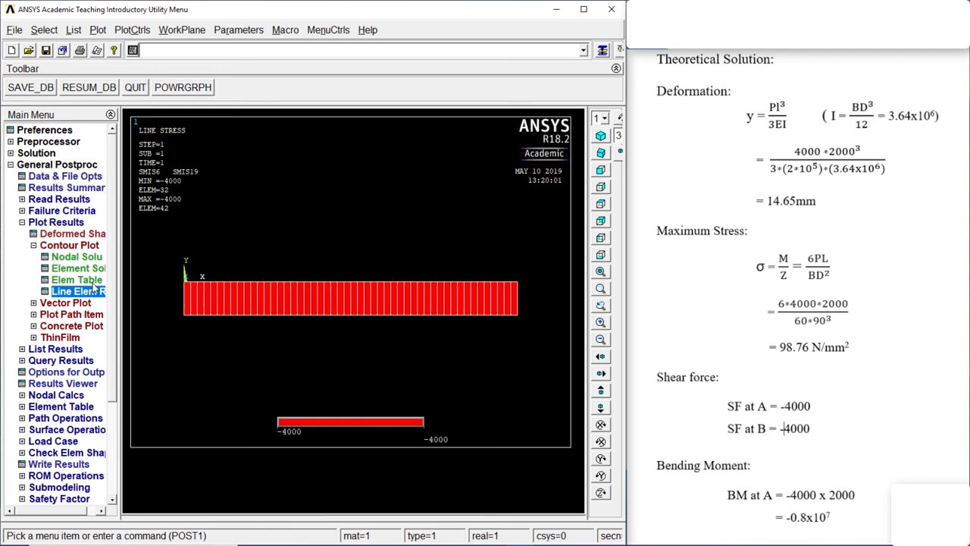
- Plot the bending moment from SMIS3 and SMIS16, linear from about -0.792e07 at the fixed end
click(79, 291)
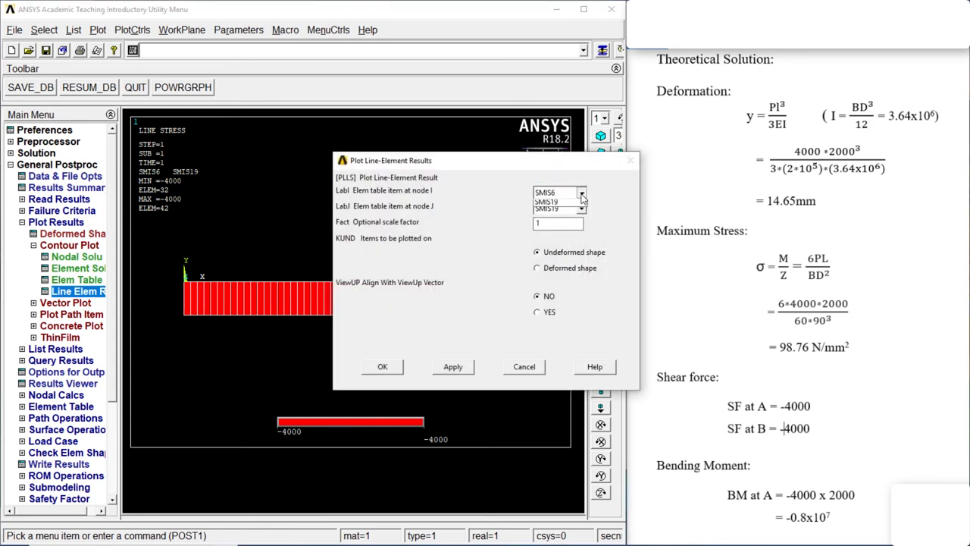
click(582, 191)
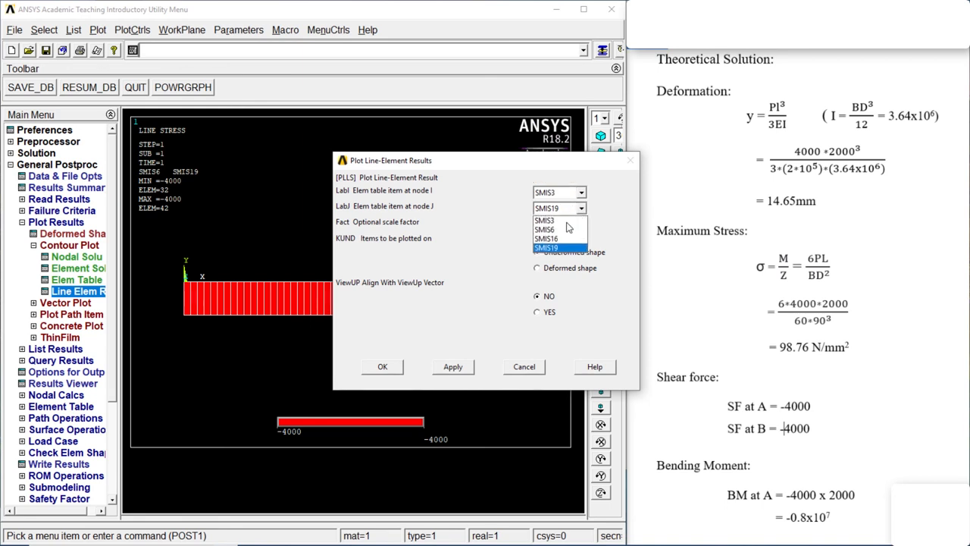
click(382, 365)
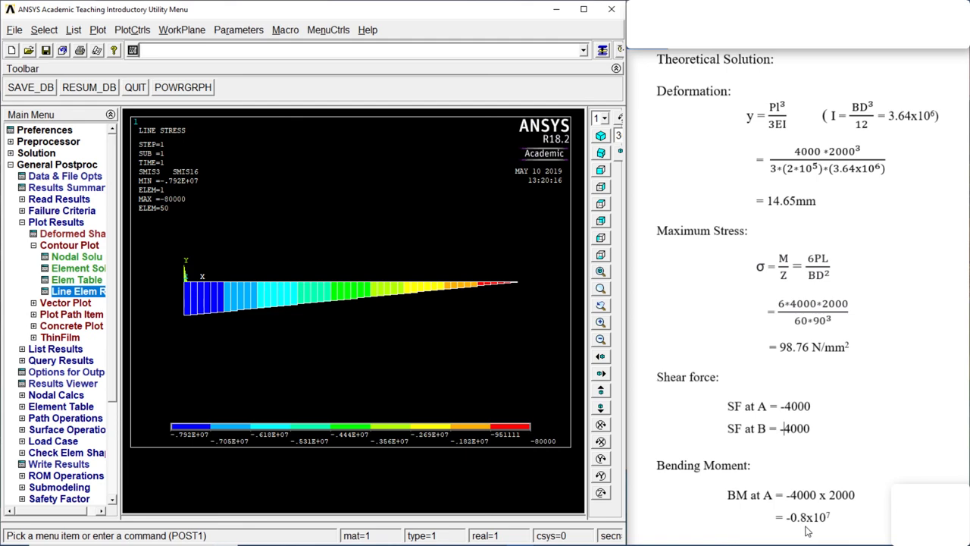
mouse_move(364, 156)
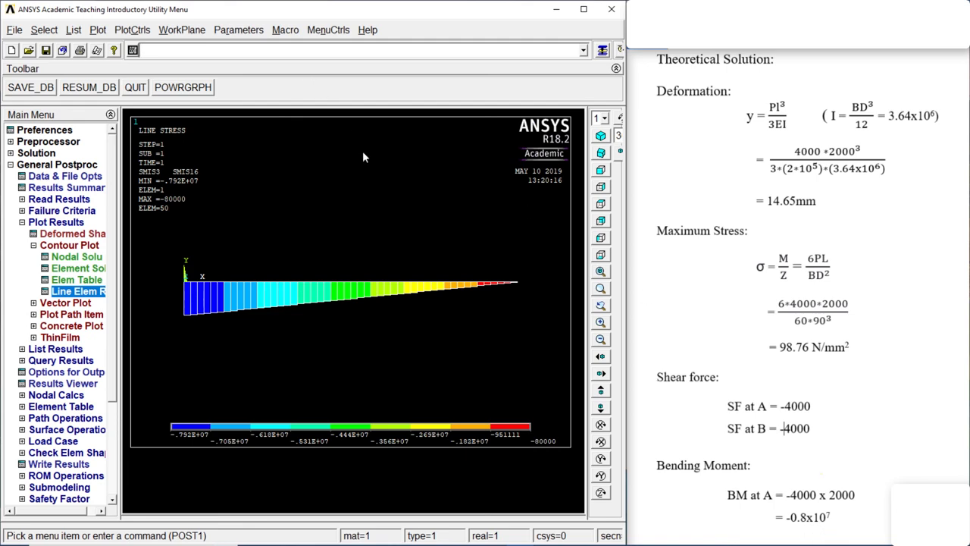